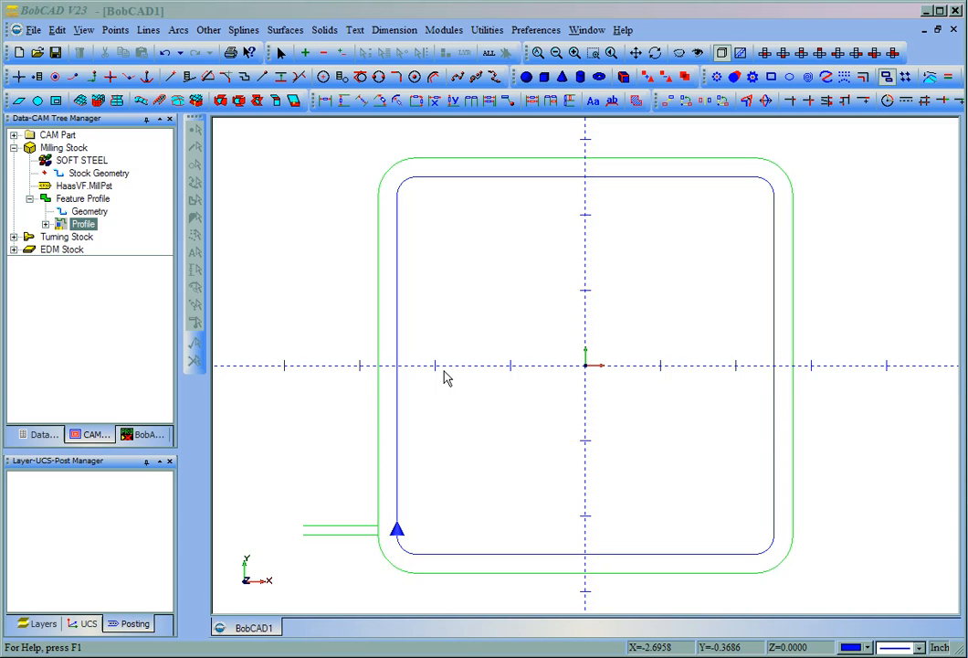
{"action": "mouse_move", "coordinate": [545, 328]}
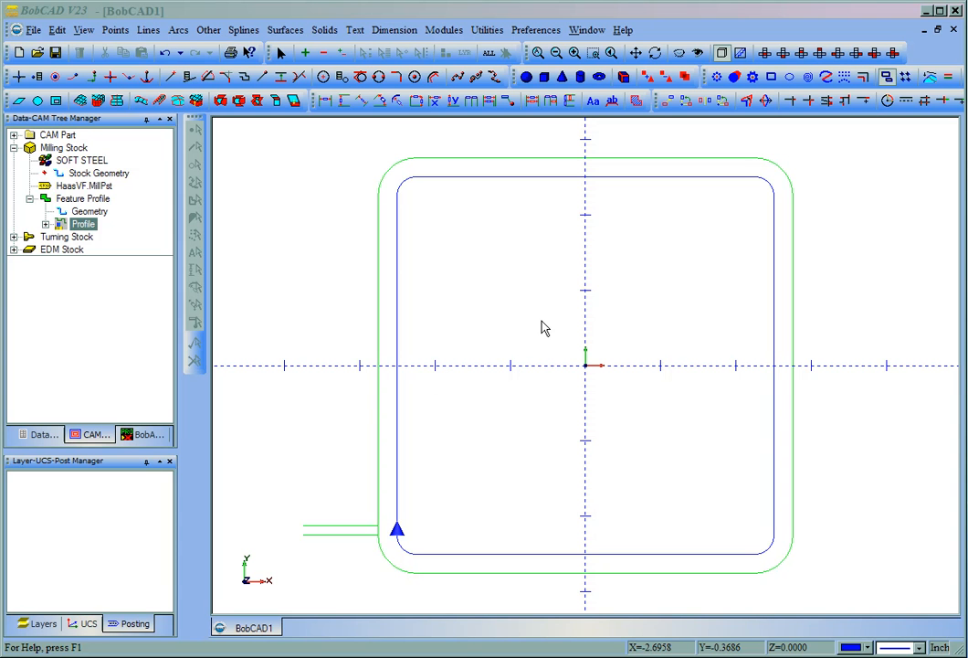
{"action": "mouse_move", "coordinate": [537, 239]}
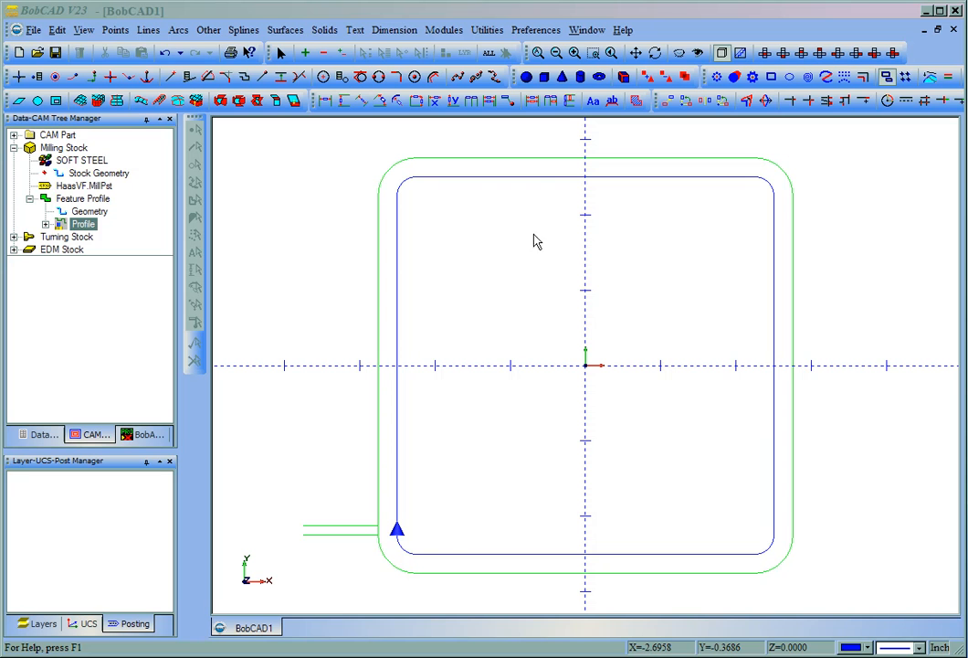
{"action": "mouse_move", "coordinate": [428, 370]}
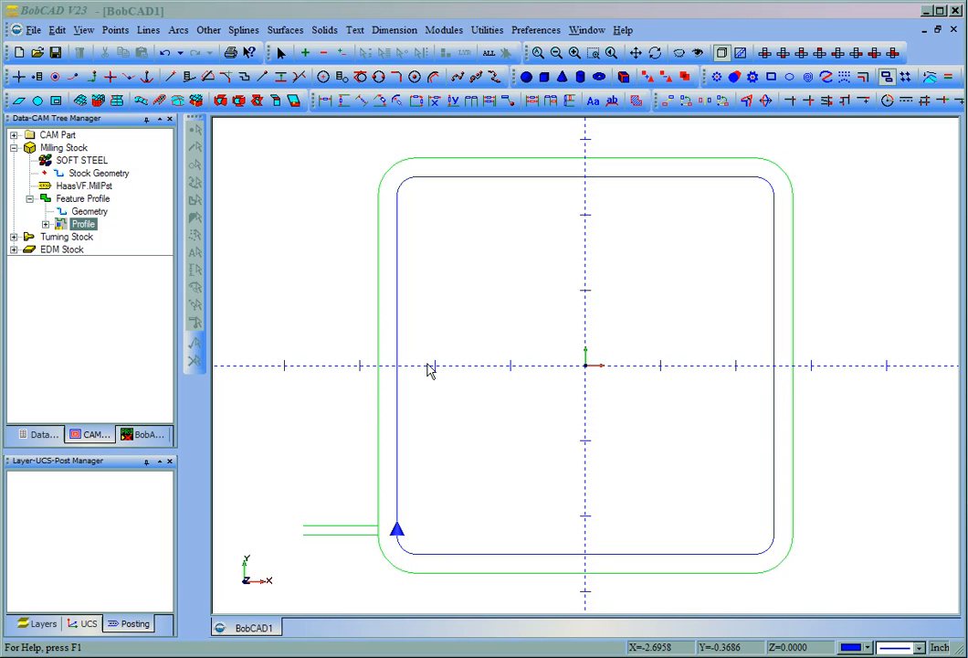
Step: Edit the Profile toolpath and display its Rough tool selection and feeds-and-speeds
{"action": "left_click", "coordinate": [83, 224]}
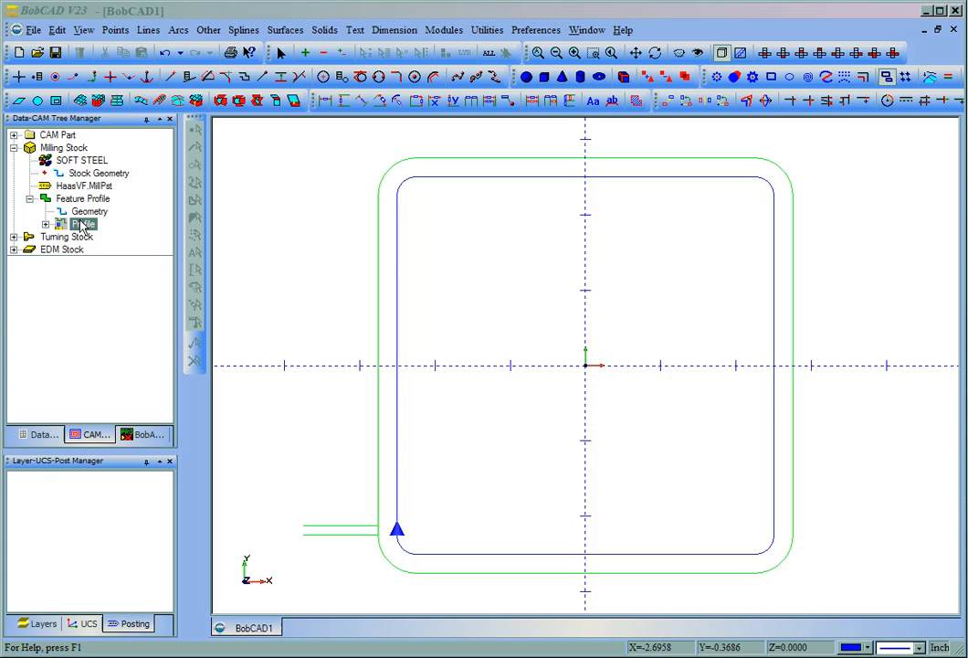
{"action": "right_click", "coordinate": [84, 223]}
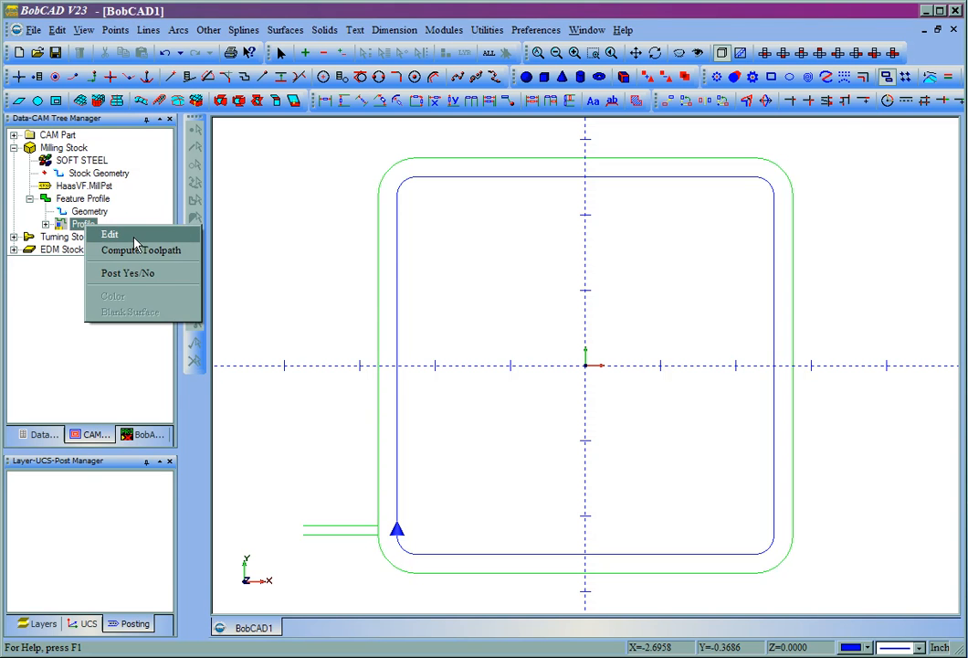
{"action": "left_click", "coordinate": [111, 234]}
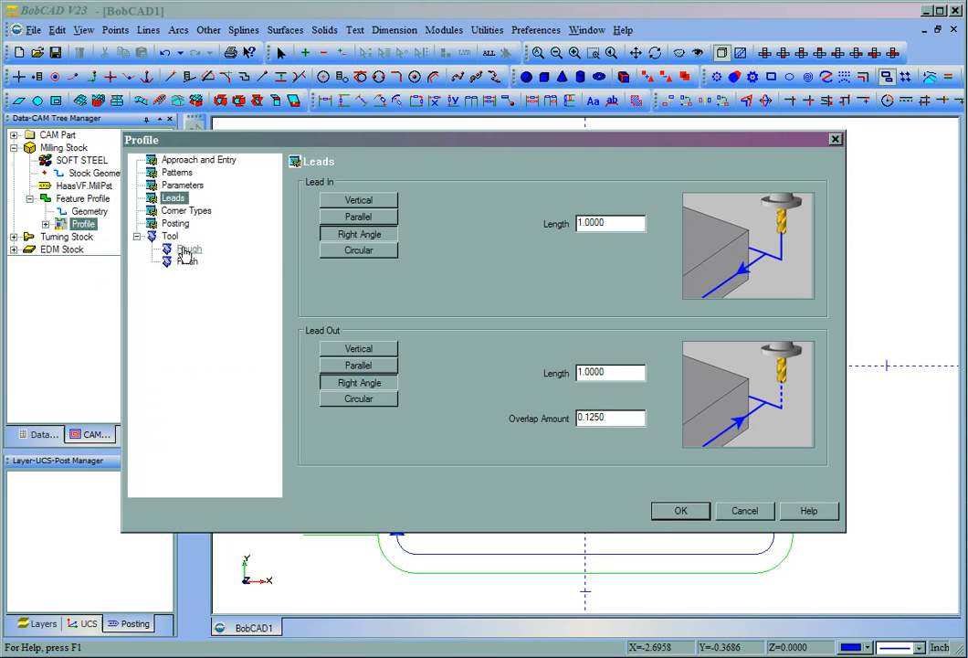
{"action": "left_click", "coordinate": [187, 249]}
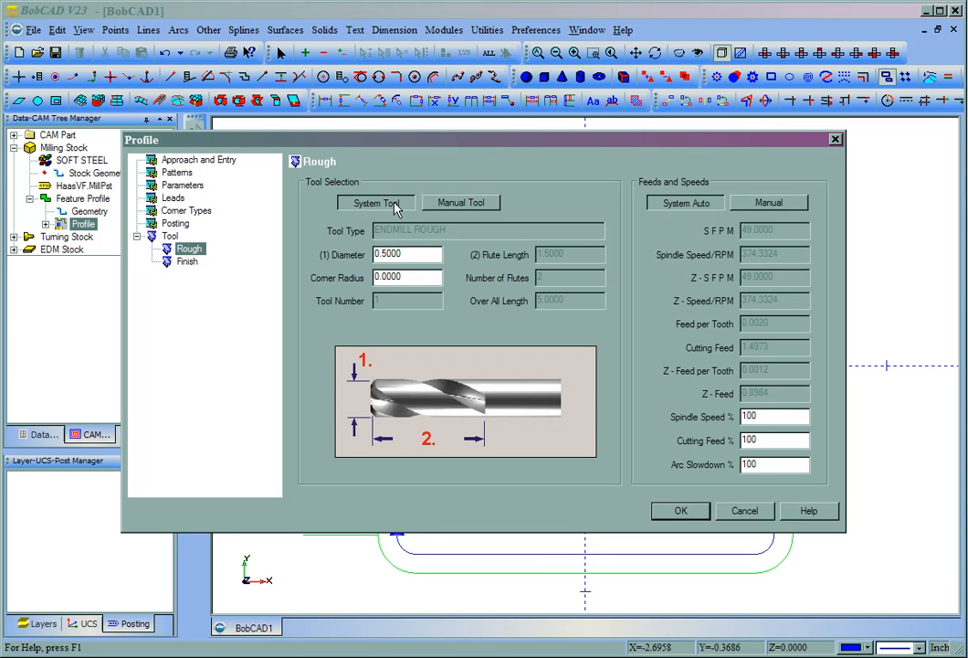
{"action": "mouse_move", "coordinate": [343, 267]}
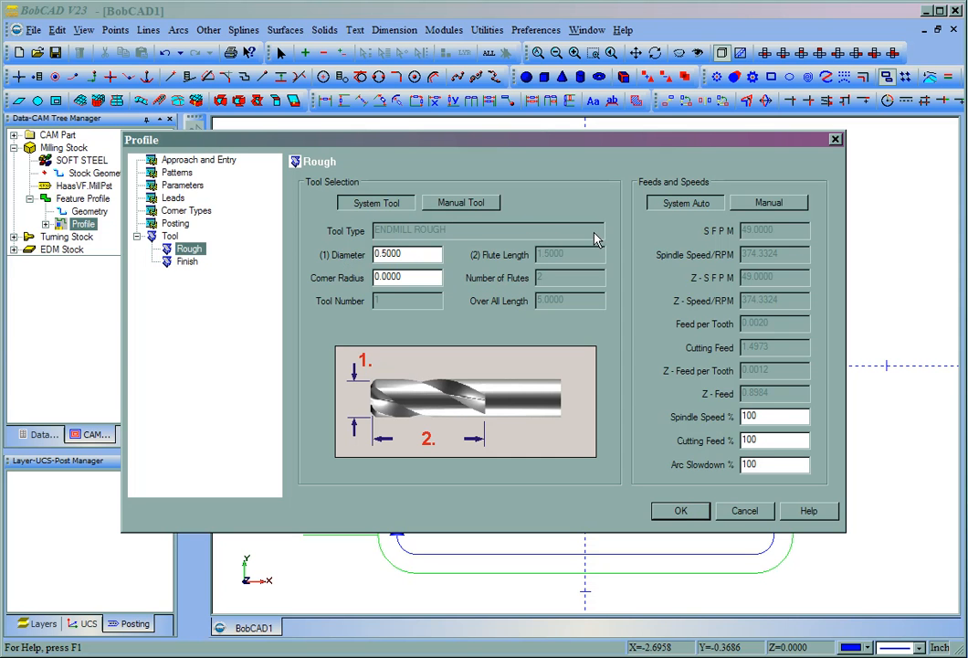
{"action": "mouse_move", "coordinate": [455, 193]}
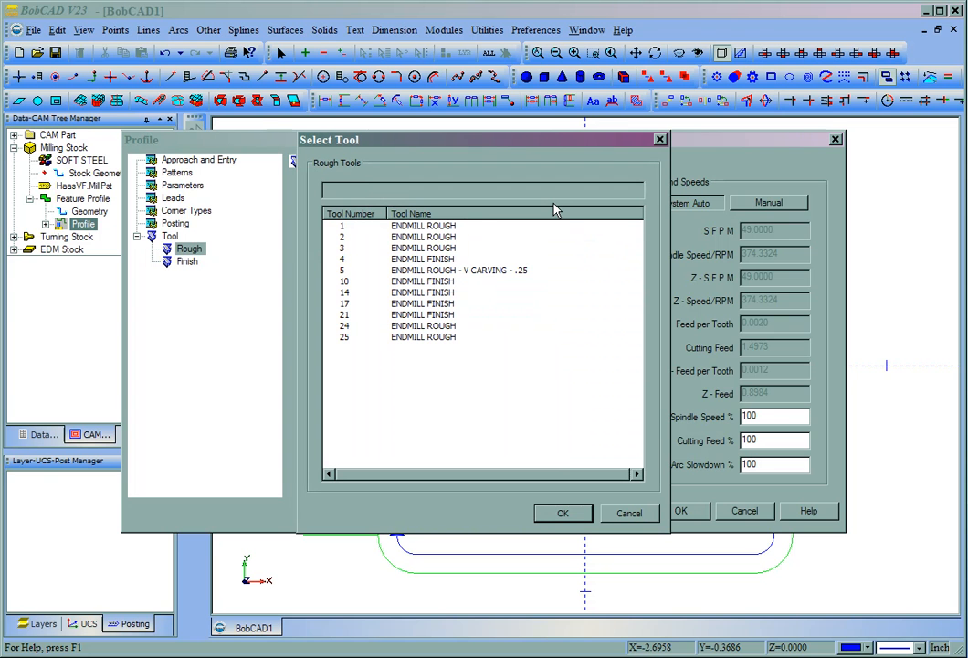
{"action": "mouse_move", "coordinate": [354, 247]}
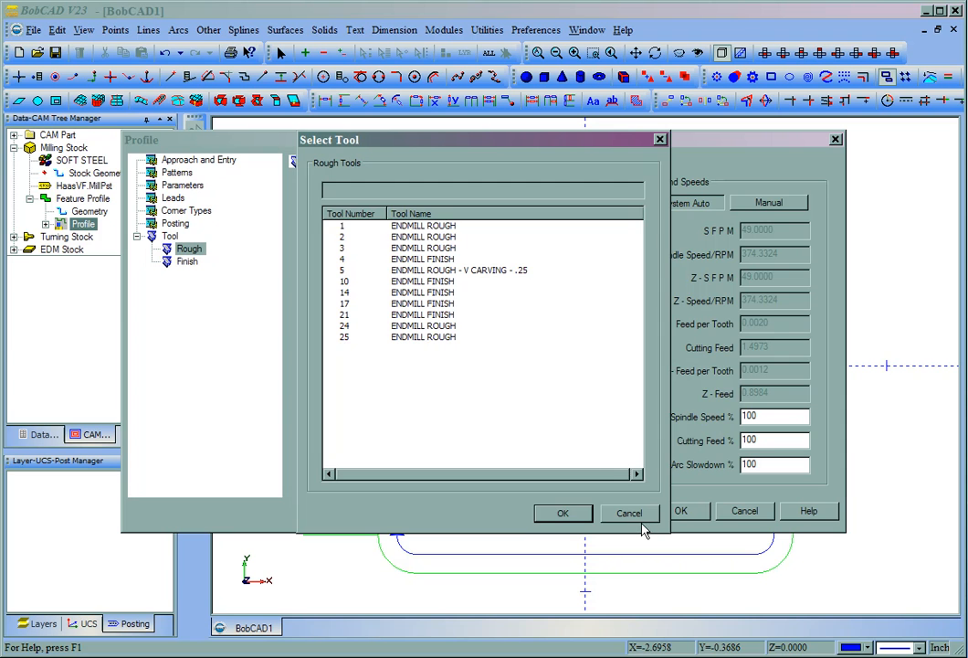
Step: Cancel the Select Tool list, leaving the profile's rough tool unchanged
{"action": "left_click", "coordinate": [630, 513]}
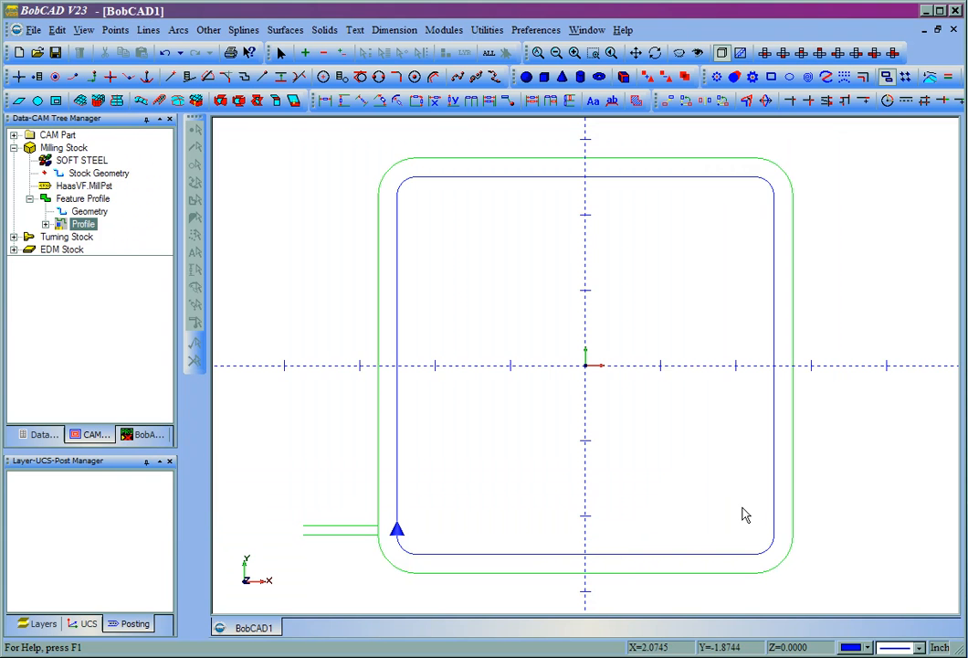
Step: Expand CAM Part and open the Milling Tools library through its Tools option
{"action": "left_click", "coordinate": [58, 135]}
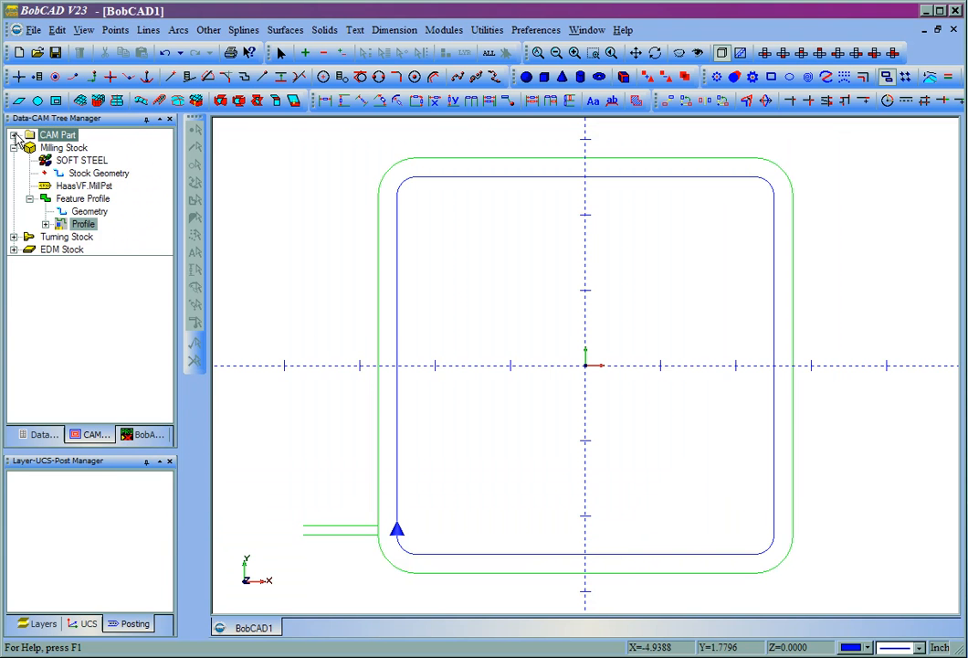
{"action": "right_click", "coordinate": [64, 147]}
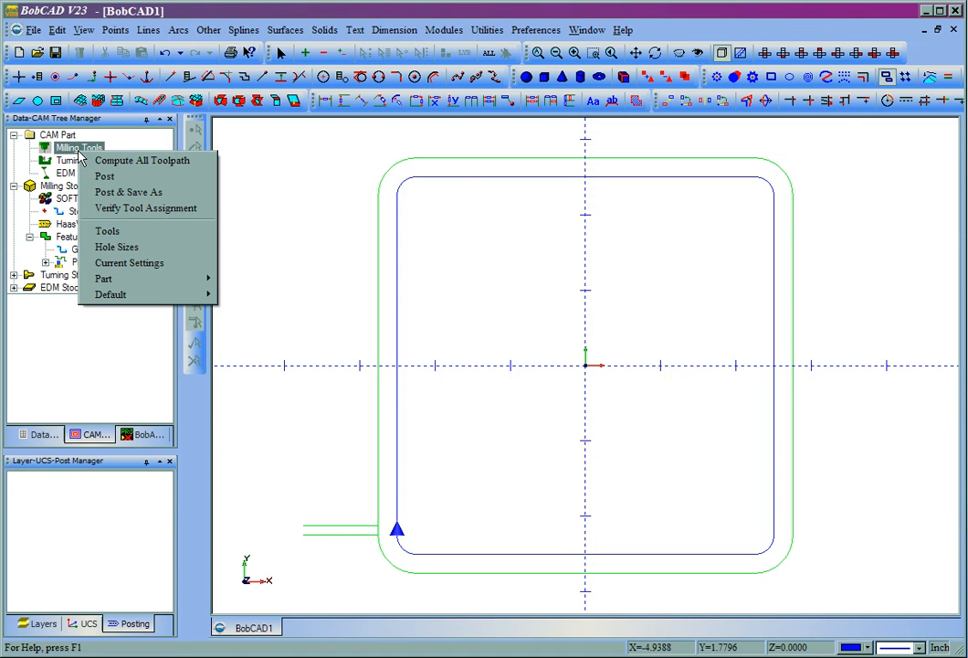
{"action": "left_click", "coordinate": [107, 230]}
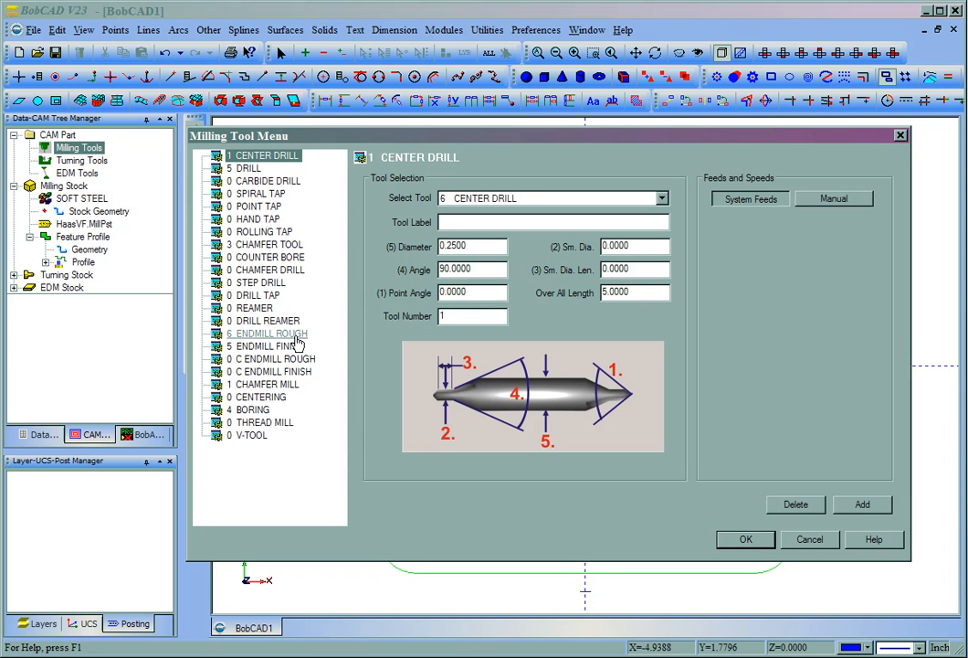
{"action": "mouse_move", "coordinate": [285, 345]}
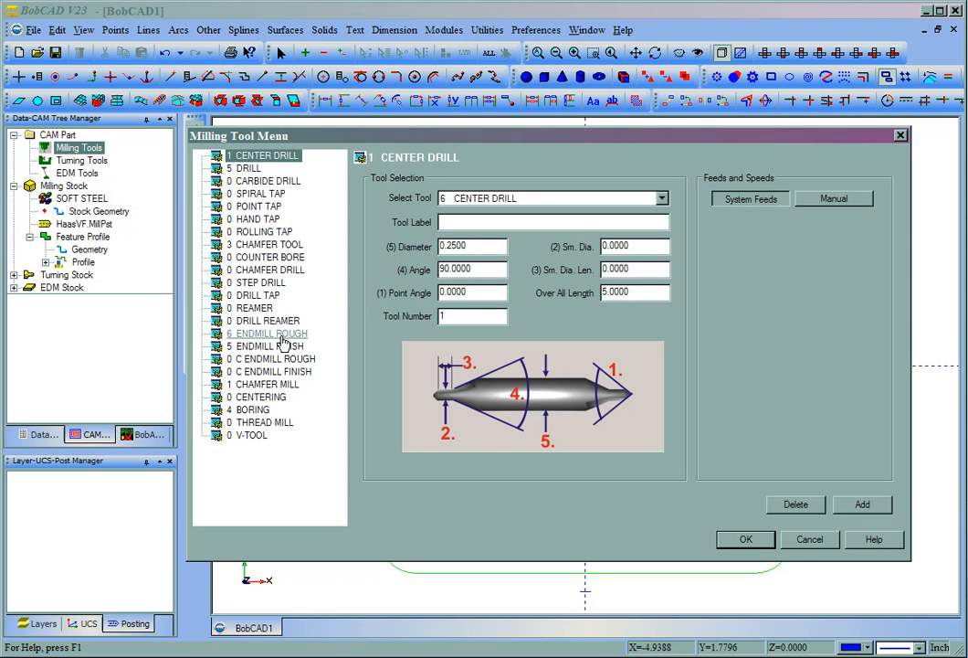
Step: Show the 6 ENDMILL ROUGH category and select tool 24 (0.125 diameter, 0.5 flute)
{"action": "left_click", "coordinate": [266, 333]}
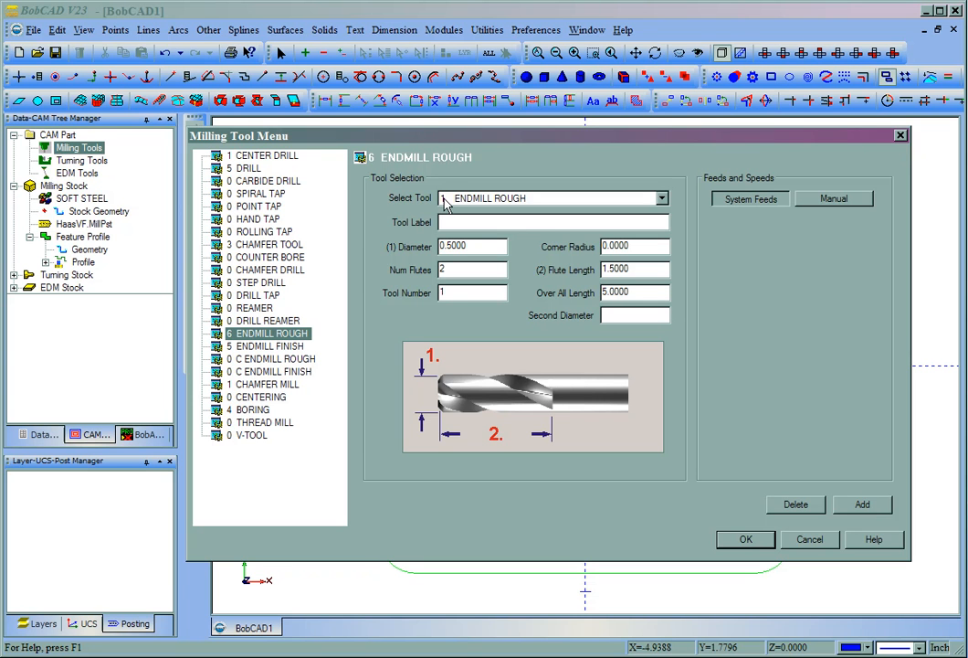
{"action": "left_click", "coordinate": [662, 199]}
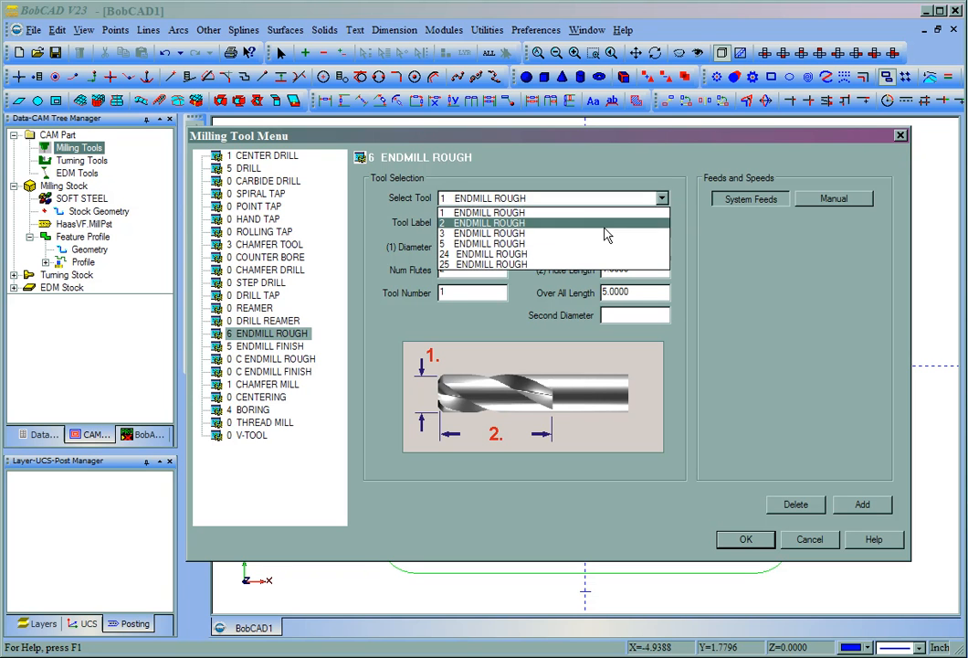
{"action": "left_click", "coordinate": [490, 233]}
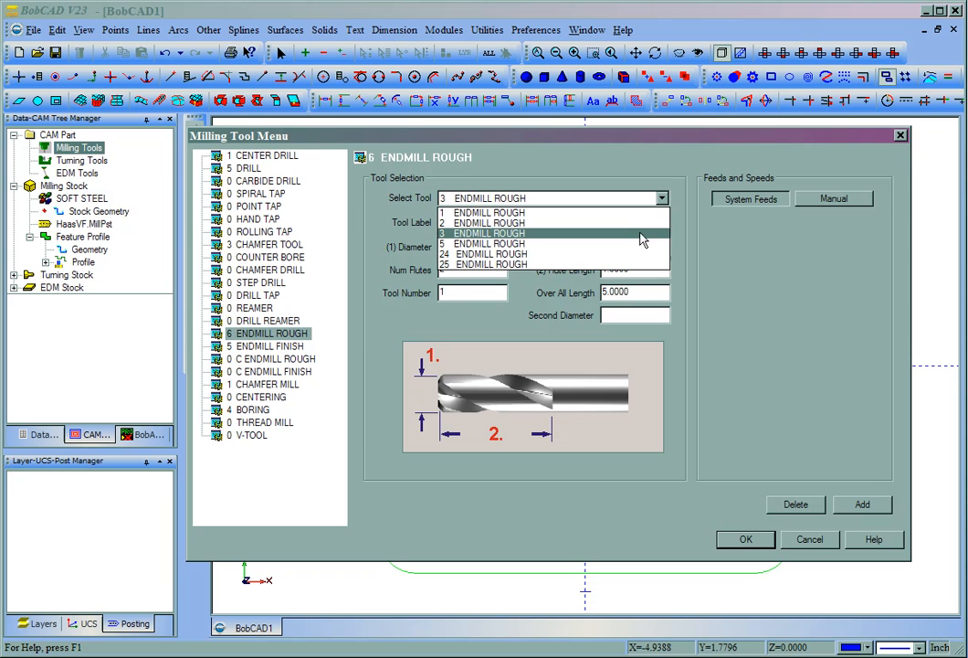
{"action": "left_click", "coordinate": [497, 264]}
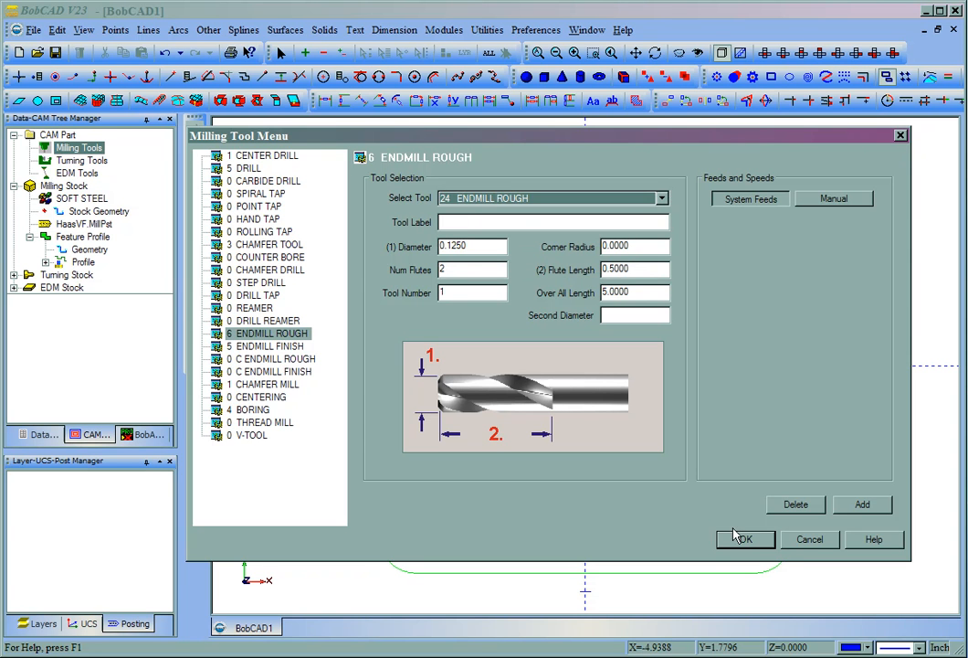
Step: Add rough endmill tool 26 with 0.5 diameter and 1.0 flute length
{"action": "left_click", "coordinate": [862, 504]}
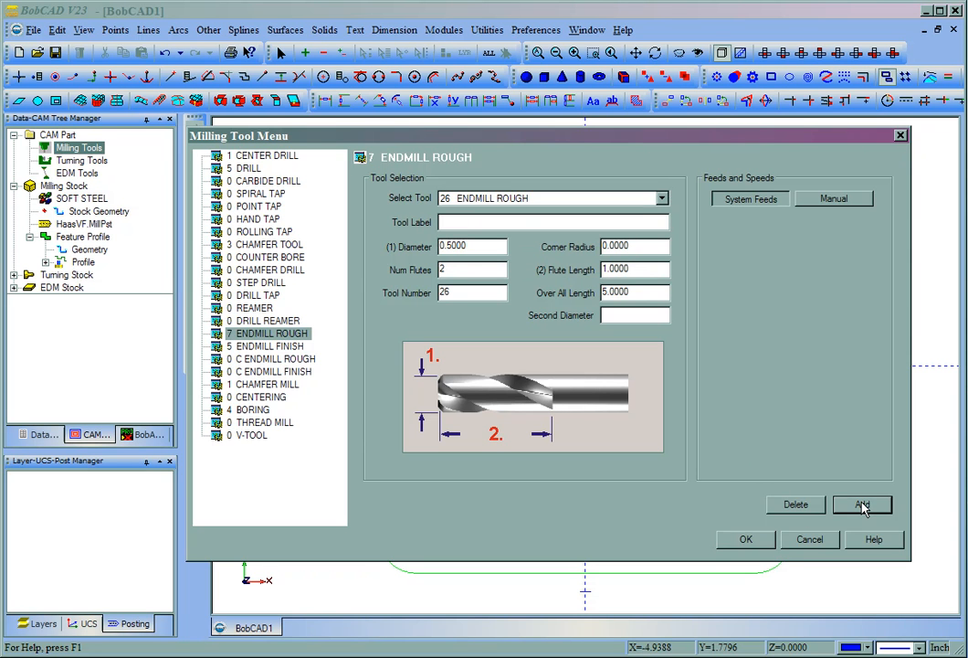
{"action": "mouse_move", "coordinate": [447, 207]}
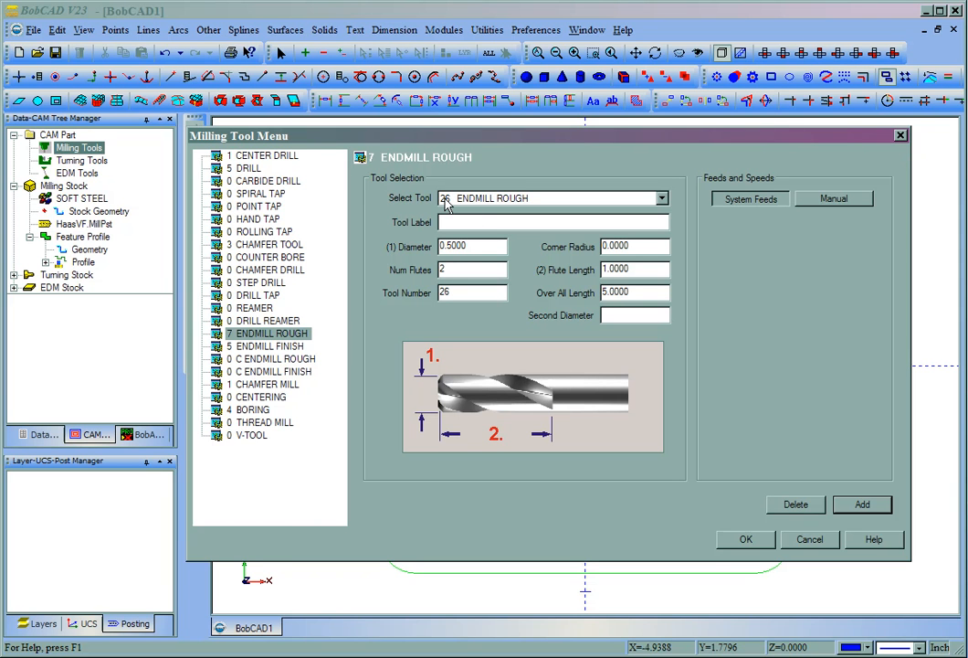
{"action": "left_click", "coordinate": [552, 222]}
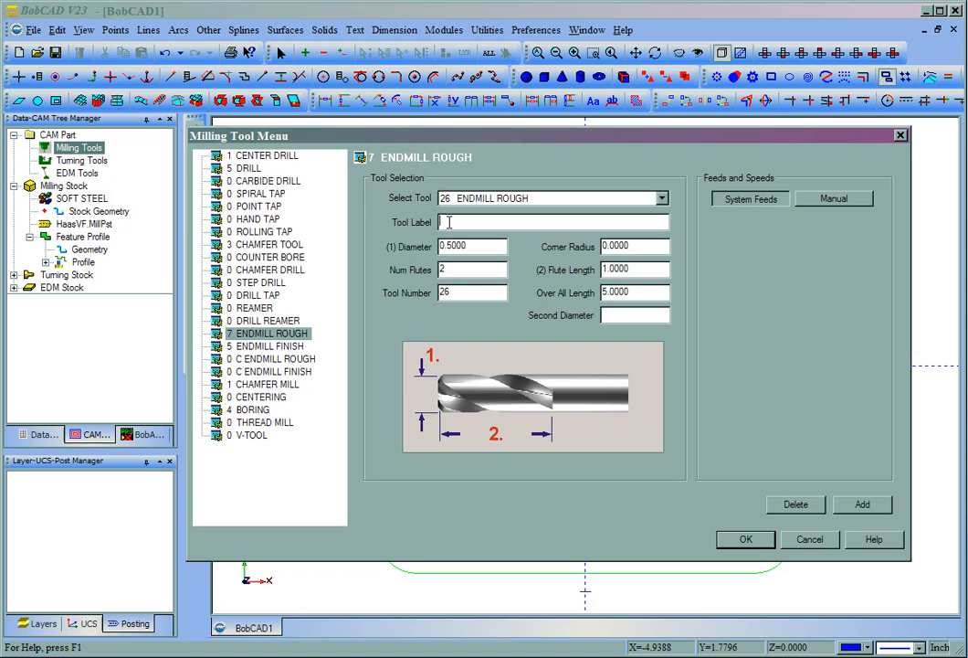
Step: Enter '1/2 3Flute Carbide Insert' as tool 26's label
{"action": "type", "text": "1/2 2"}
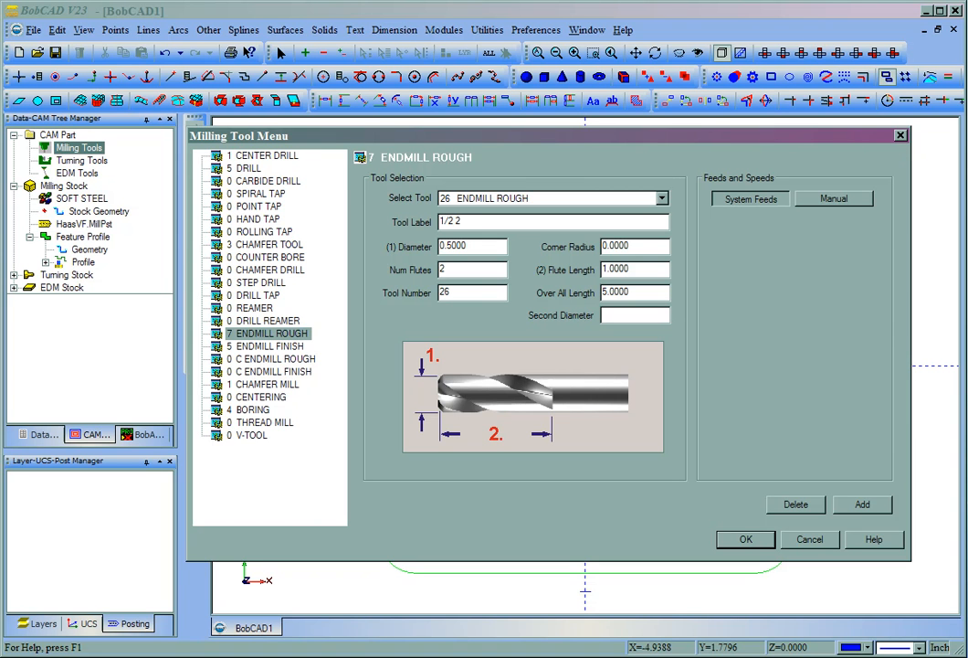
{"action": "type", "text": "Flute"}
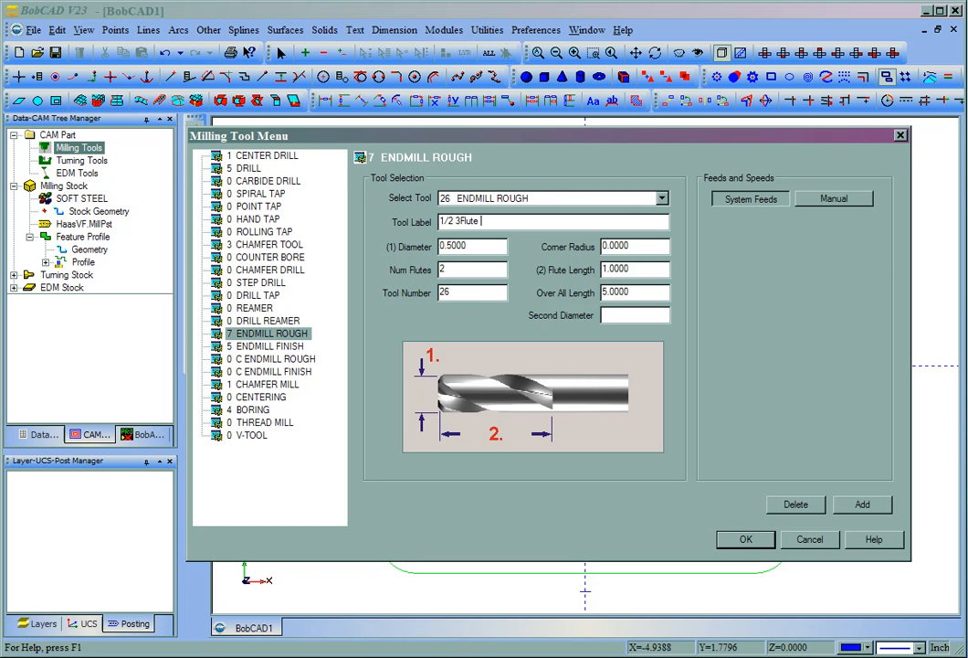
{"action": "type", "text": "Carbide Insert"}
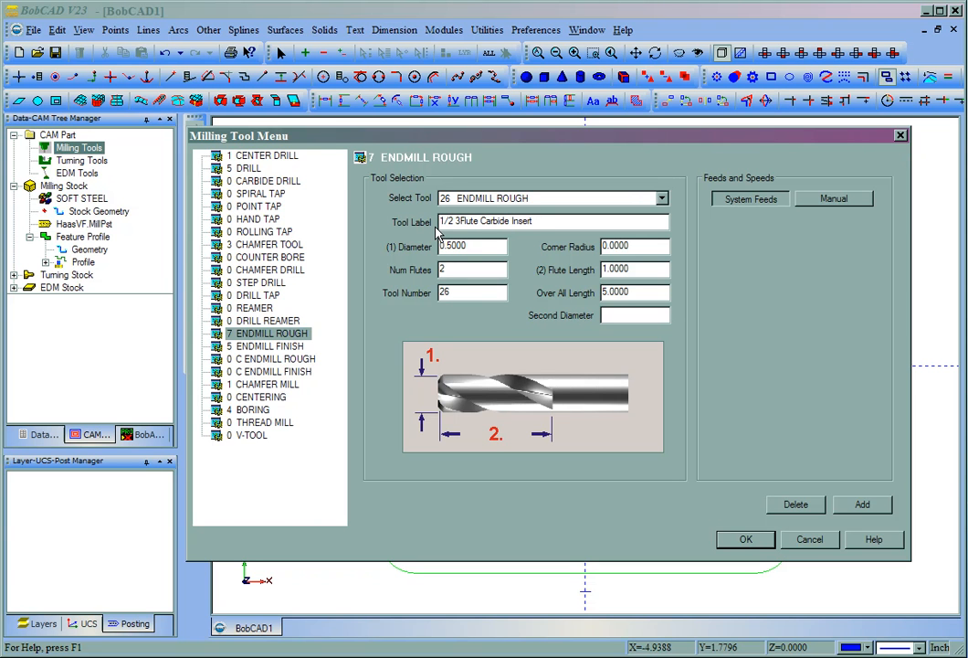
{"action": "mouse_move", "coordinate": [417, 249]}
{"action": "type", "text": "3"}
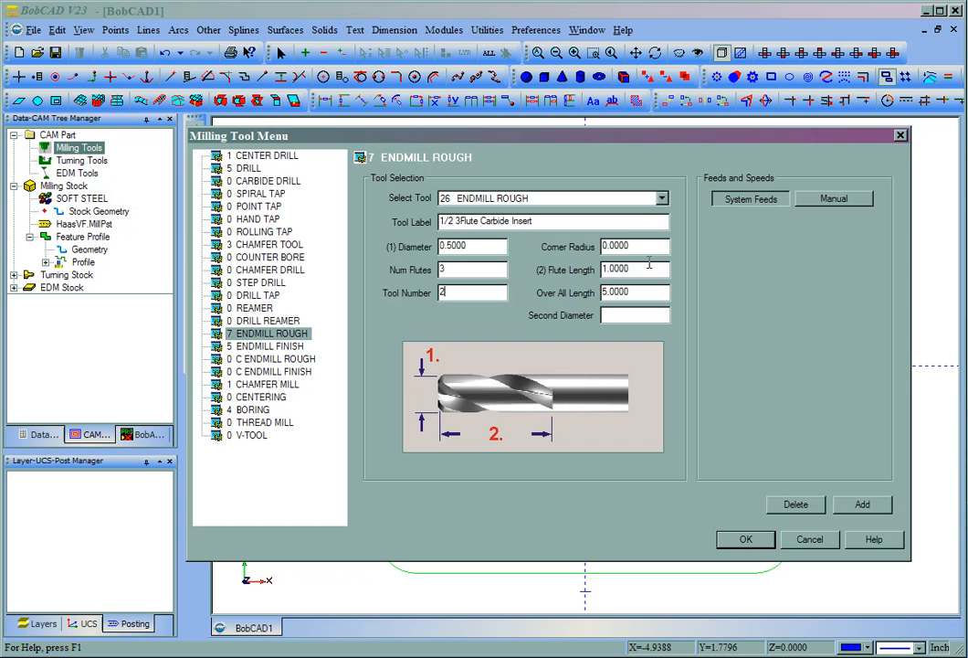
Step: Give tool 26 a 0.75 flute length and 3.0 overall length, and save it
{"action": "left_click", "coordinate": [635, 246]}
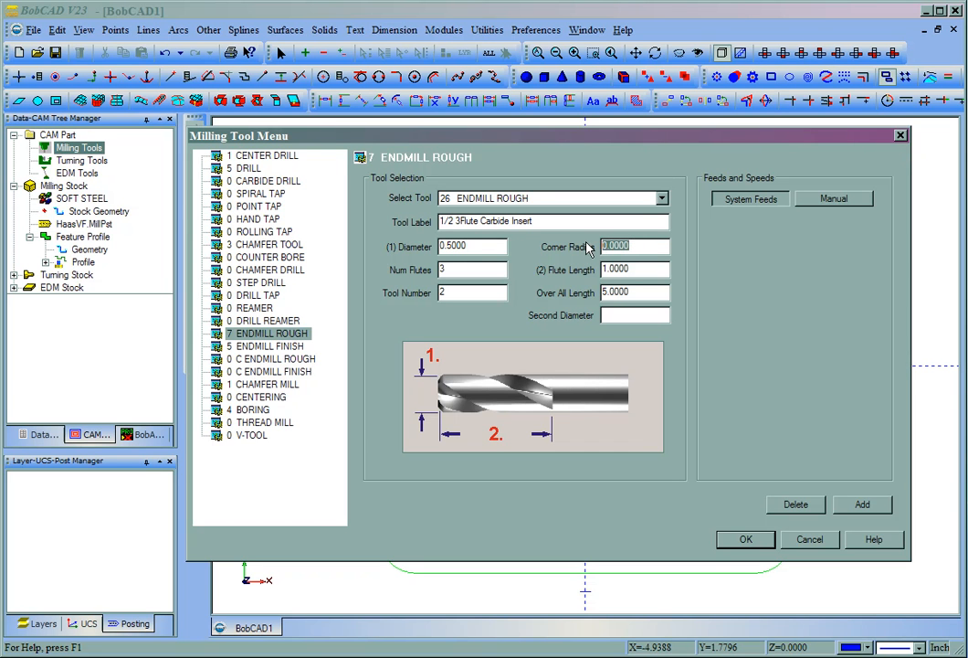
{"action": "mouse_move", "coordinate": [585, 315]}
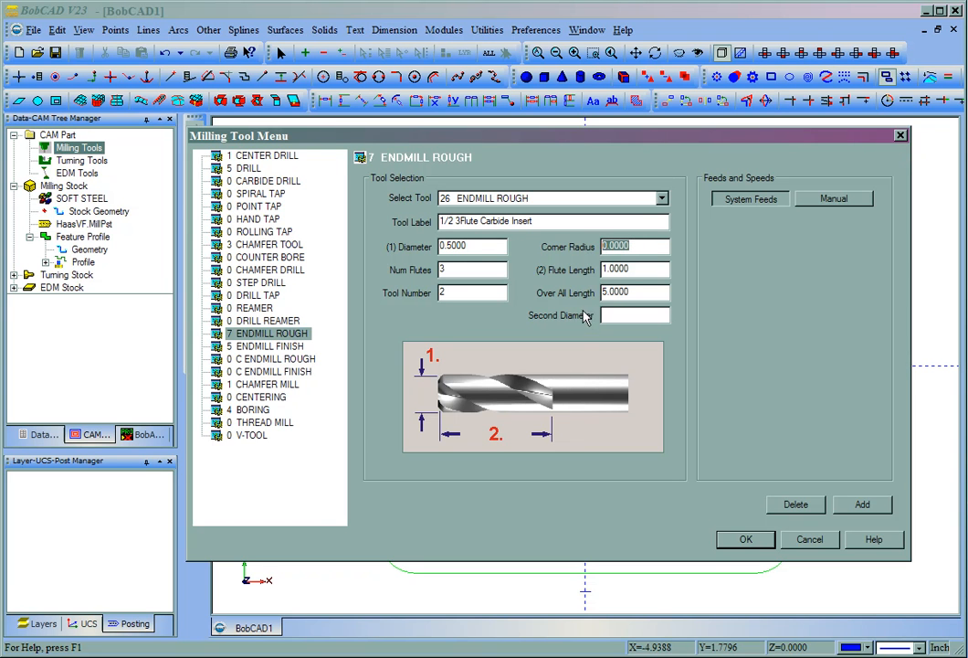
{"action": "mouse_move", "coordinate": [577, 306]}
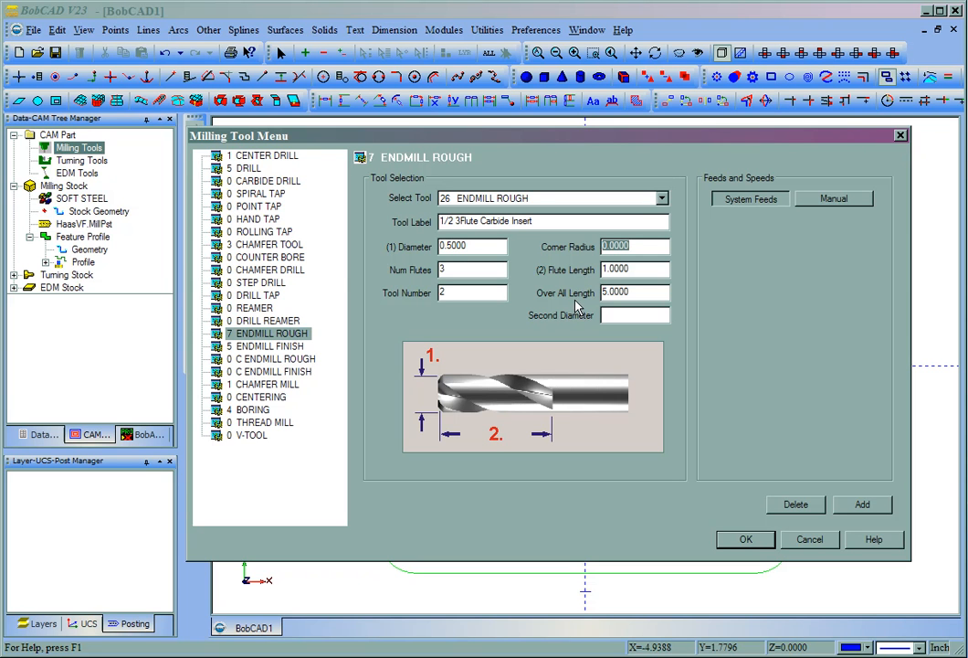
{"action": "mouse_move", "coordinate": [585, 269]}
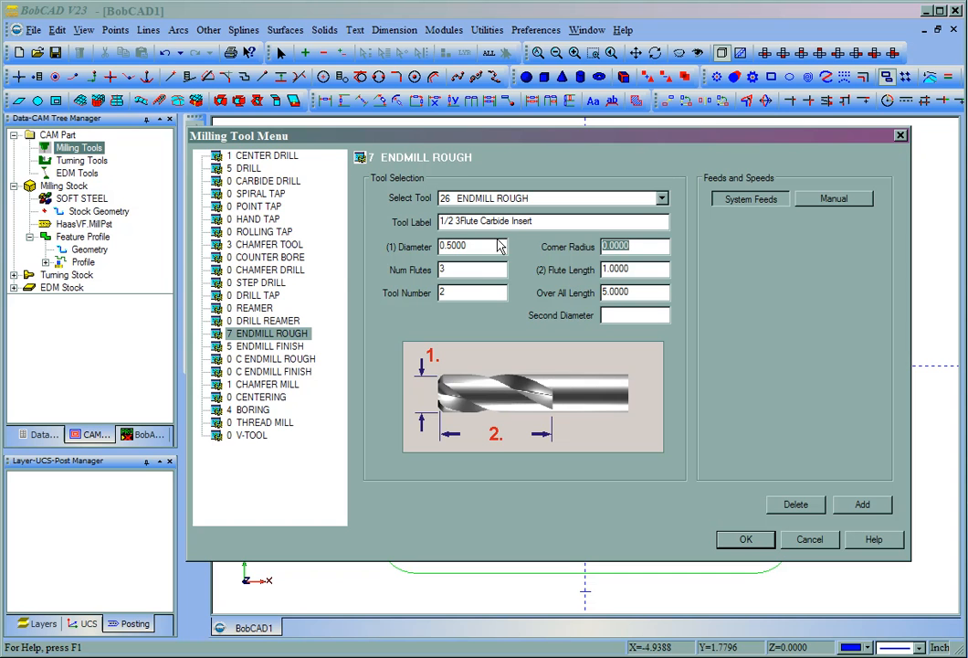
{"action": "mouse_move", "coordinate": [645, 268]}
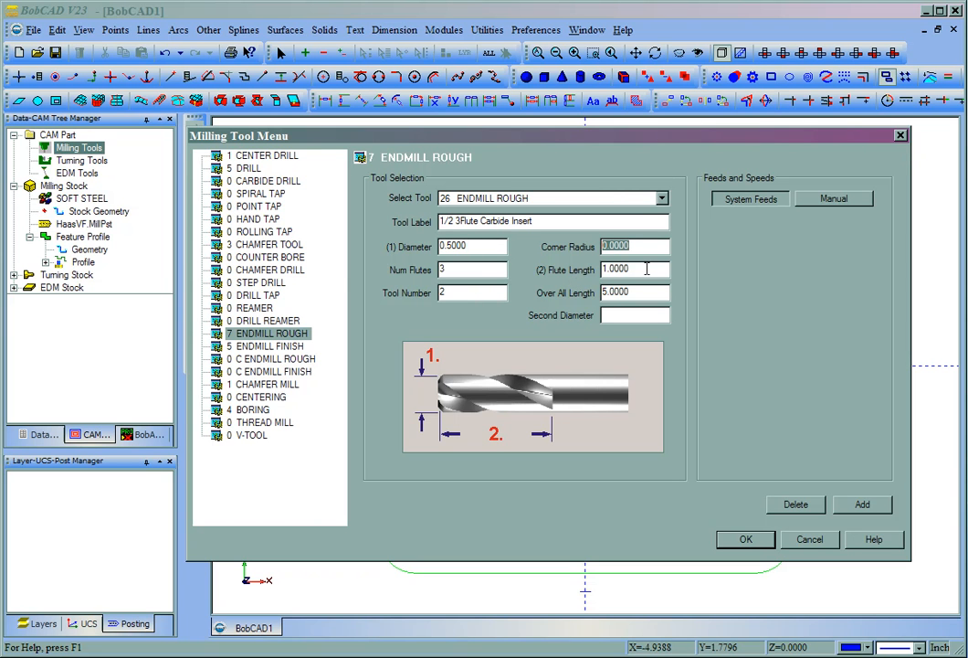
{"action": "left_click", "coordinate": [634, 269]}
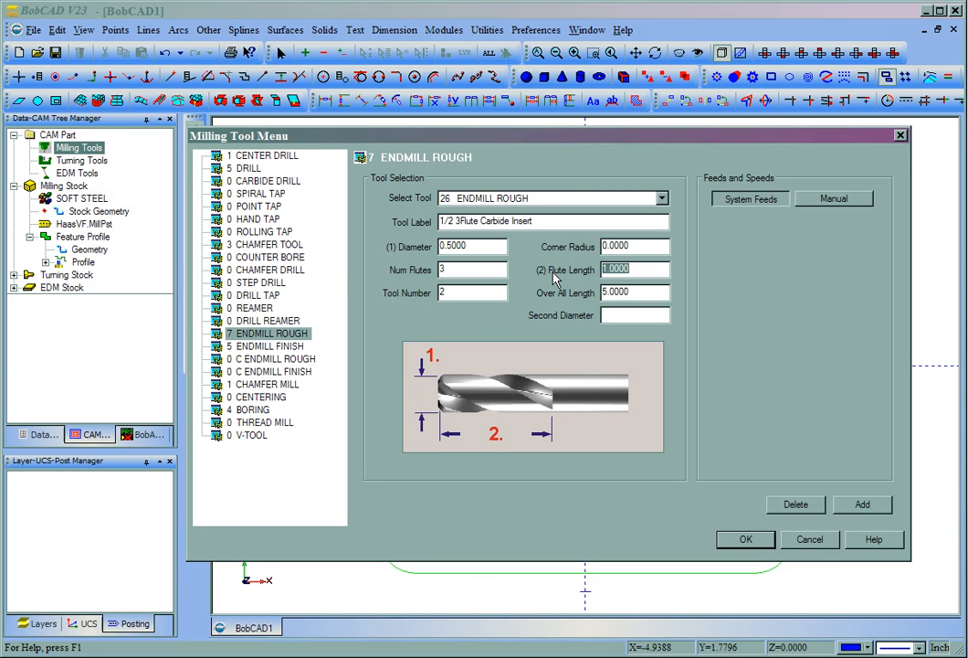
{"action": "type", "text": ".75"}
{"action": "left_click", "coordinate": [633, 292]}
{"action": "type", "text": "3.0000"}
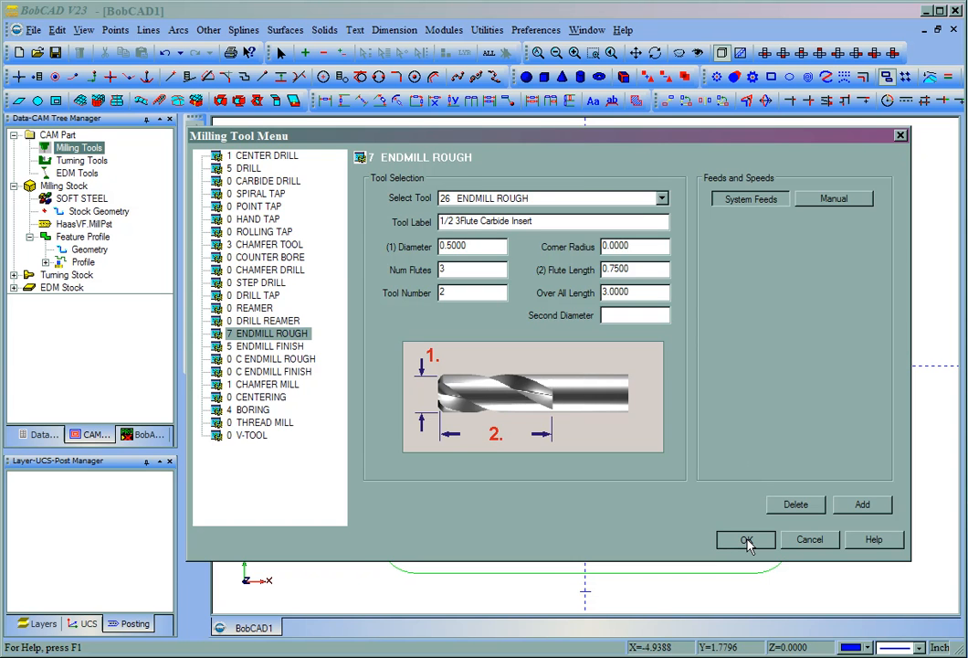
{"action": "left_click", "coordinate": [754, 539]}
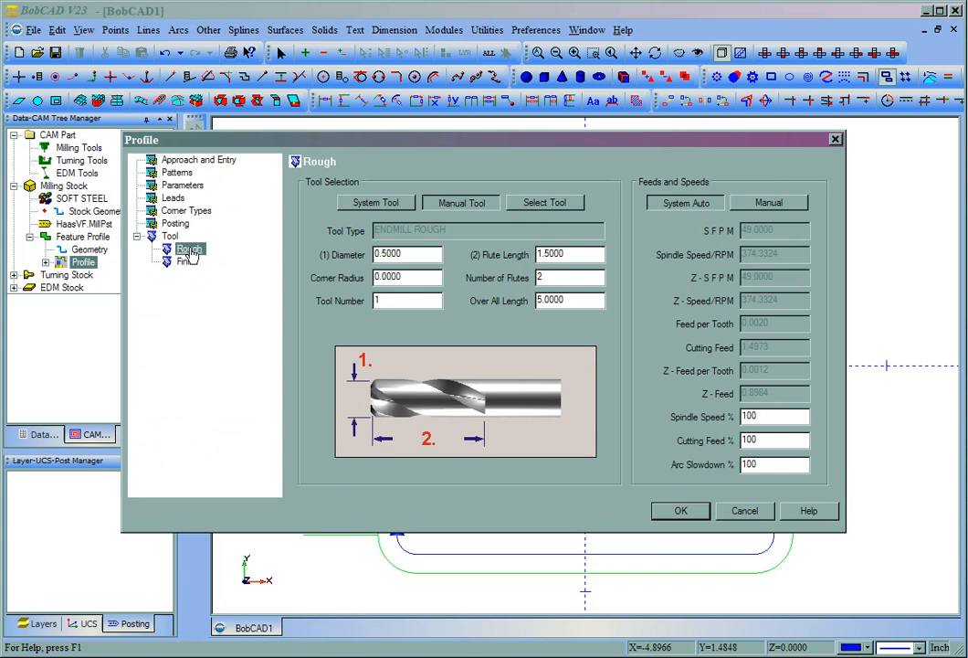
Step: Select tool 26, the 1/2 3Flute Carbide Insert, as the profile's rough tool
{"action": "left_click", "coordinate": [544, 202]}
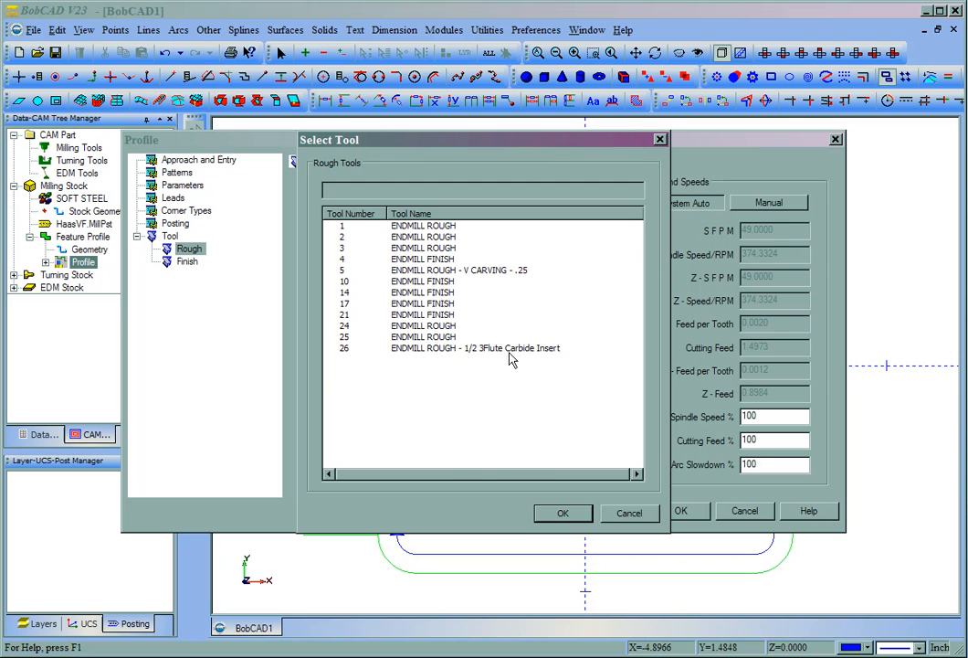
{"action": "mouse_move", "coordinate": [351, 354]}
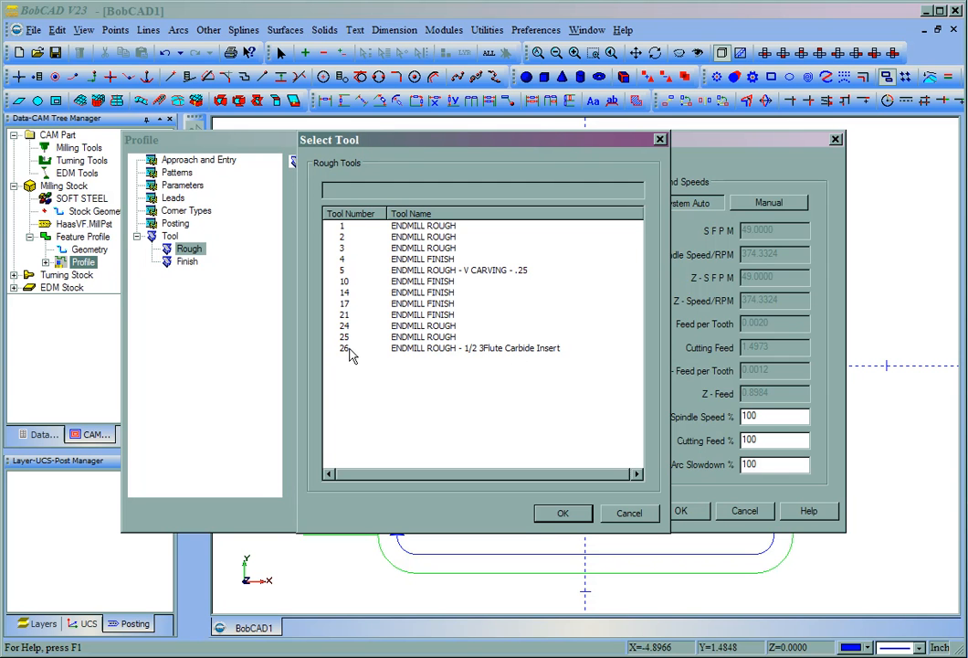
{"action": "left_click", "coordinate": [342, 348]}
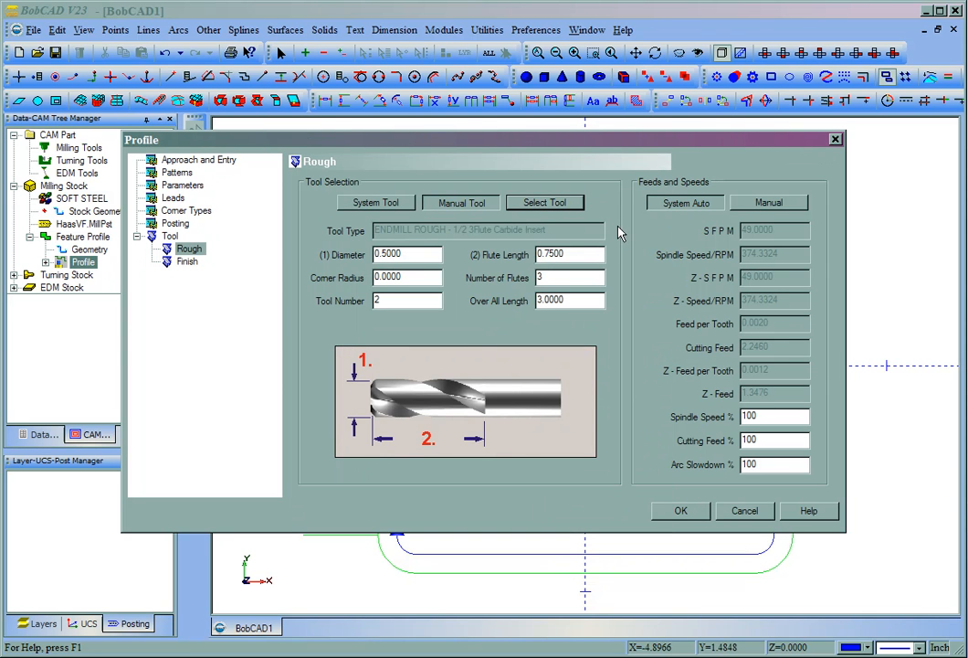
{"action": "mouse_move", "coordinate": [610, 302]}
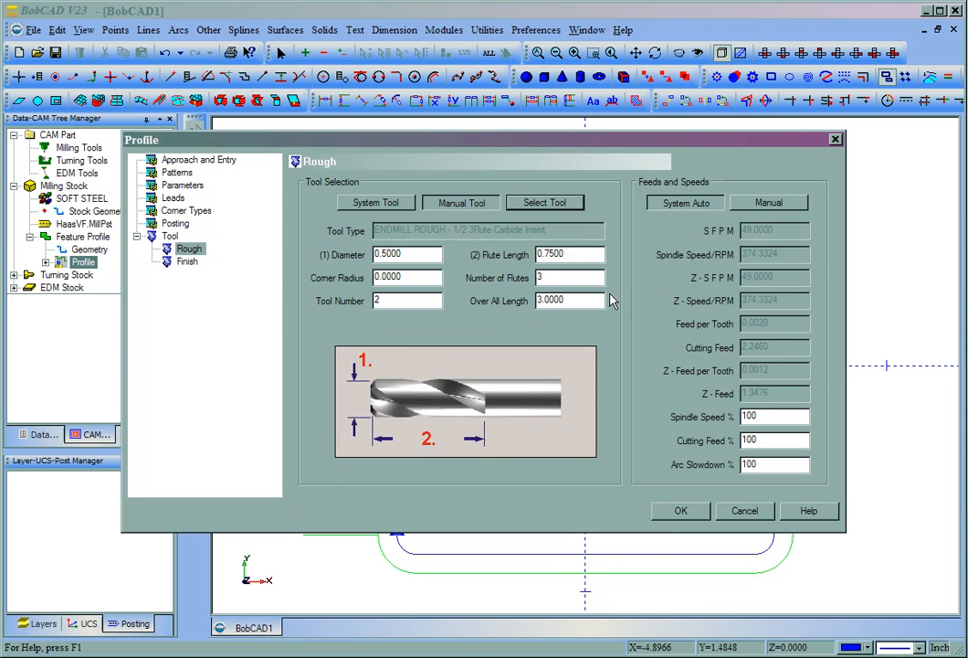
{"action": "mouse_move", "coordinate": [484, 246]}
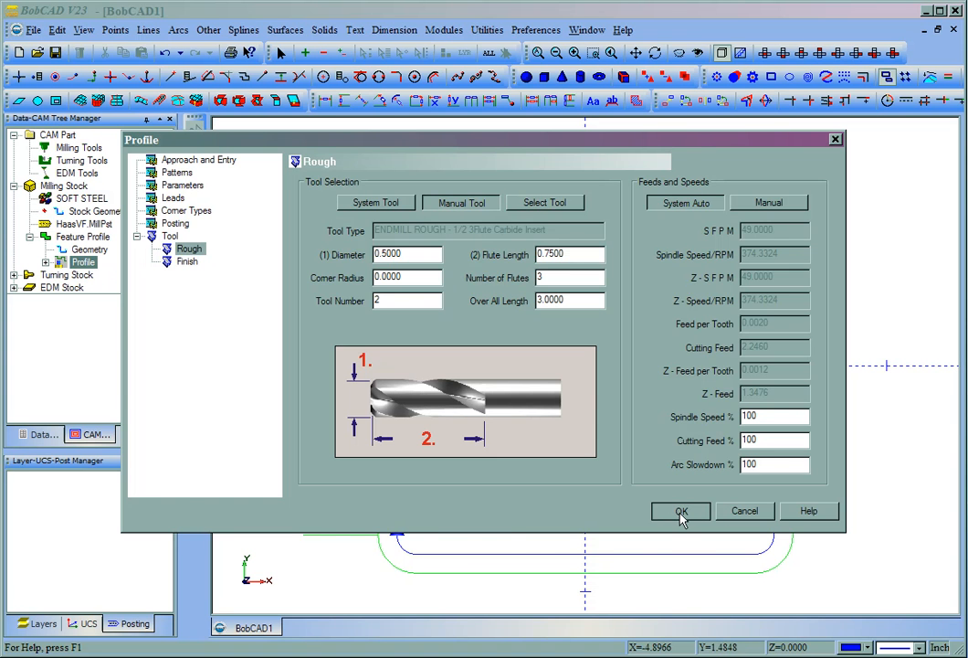
{"action": "left_click", "coordinate": [679, 510]}
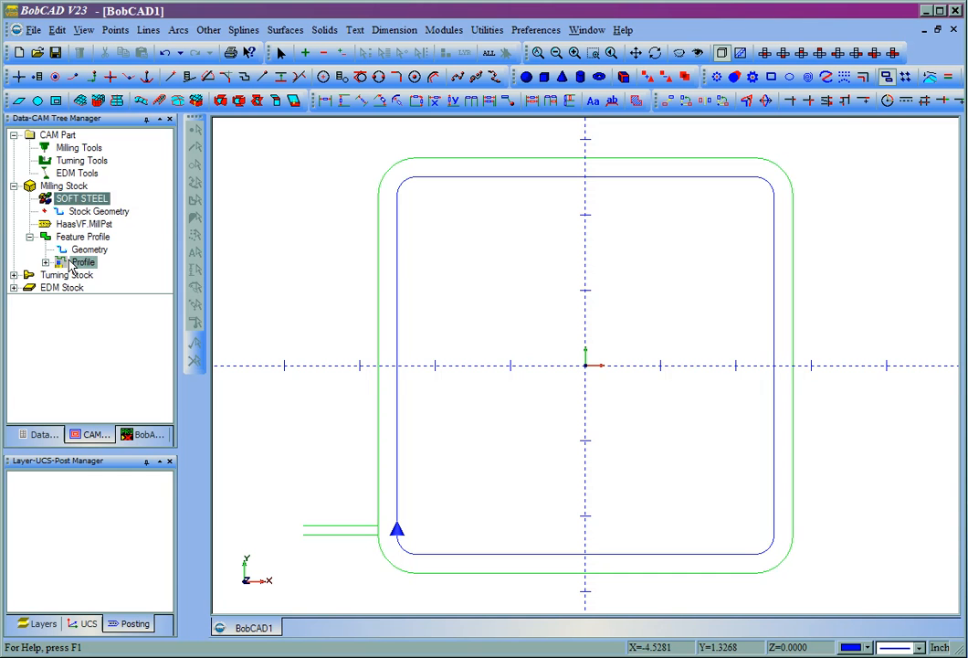
Step: Reopen the profile and set the system rough tool diameter to 1.125
{"action": "double_click", "coordinate": [82, 262]}
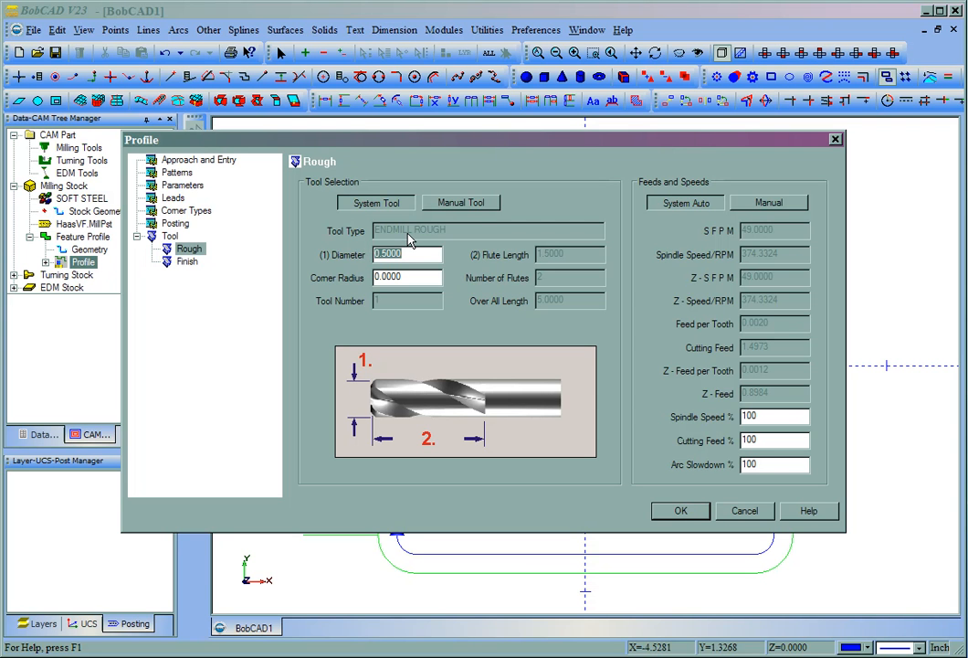
{"action": "type", "text": "1.12"}
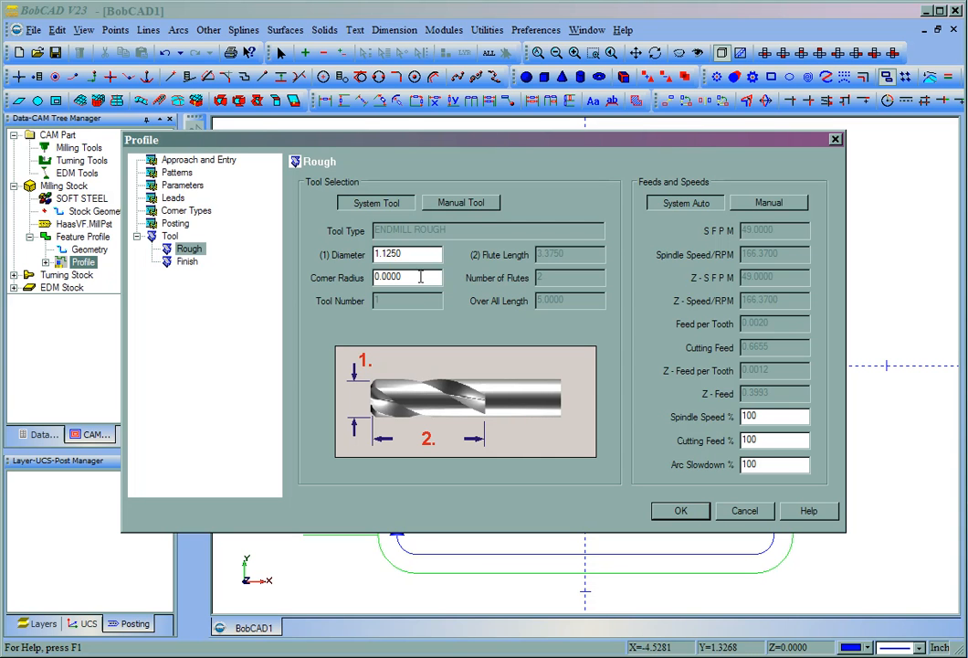
{"action": "left_click", "coordinate": [680, 510]}
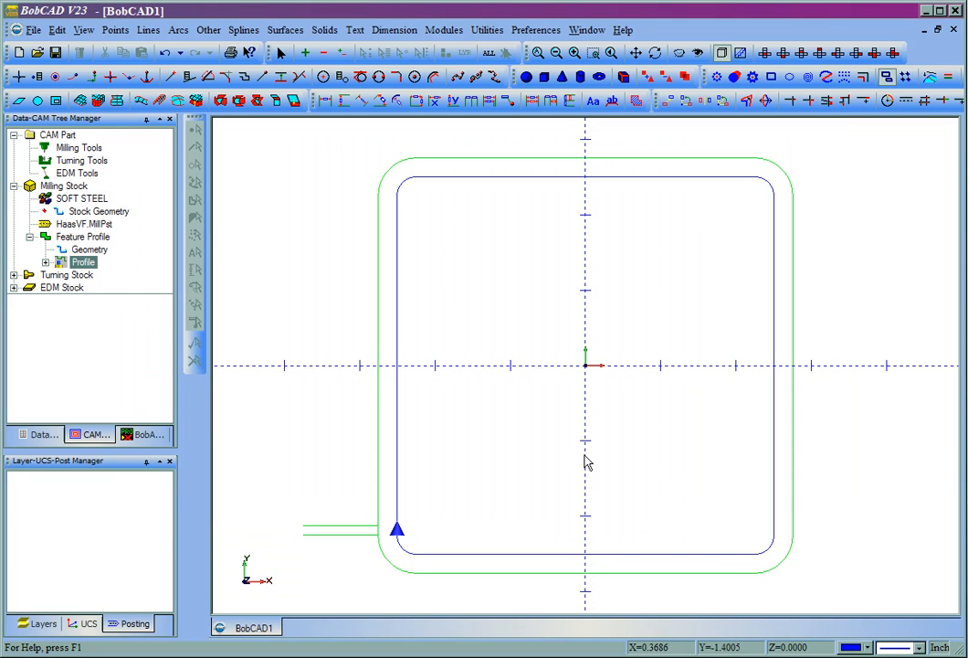
Step: In the tool library, label rough endmill 27 '1.125 Diam 2Flute Carbide Insert'
{"action": "right_click", "coordinate": [80, 147]}
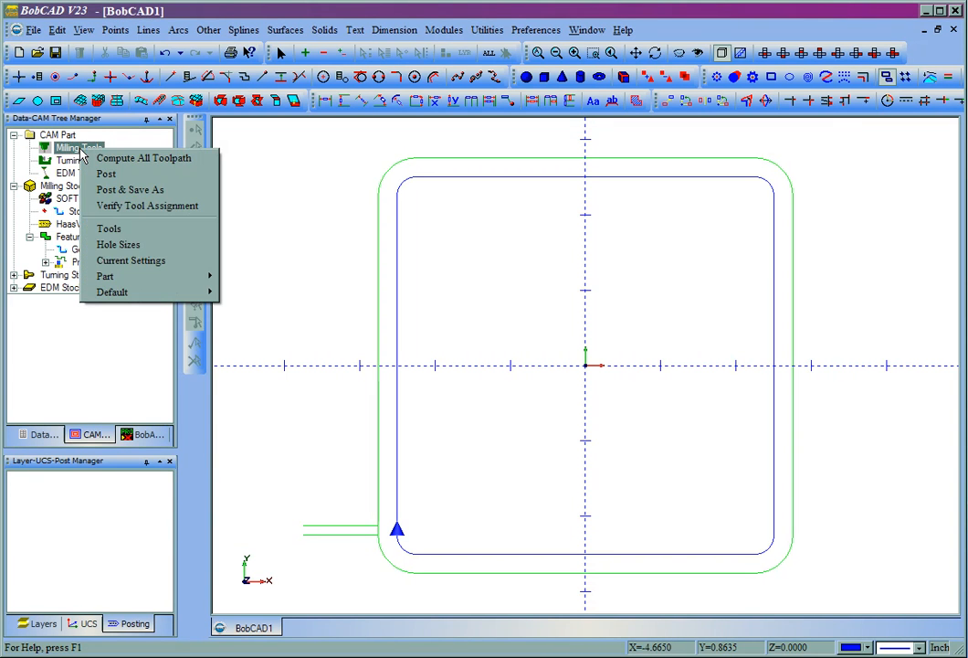
{"action": "mouse_move", "coordinate": [142, 239]}
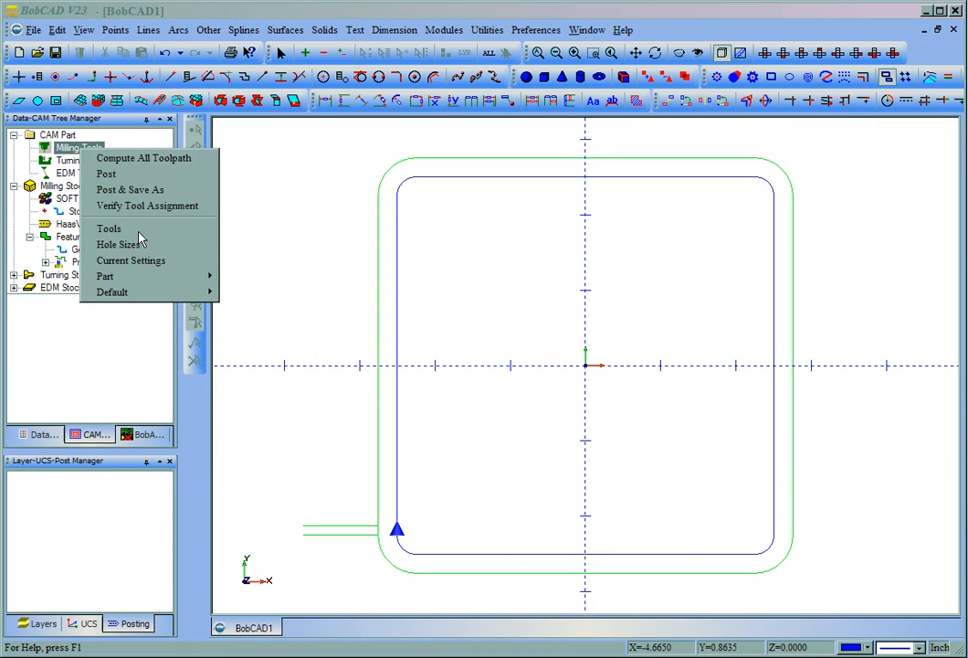
{"action": "left_click", "coordinate": [107, 227]}
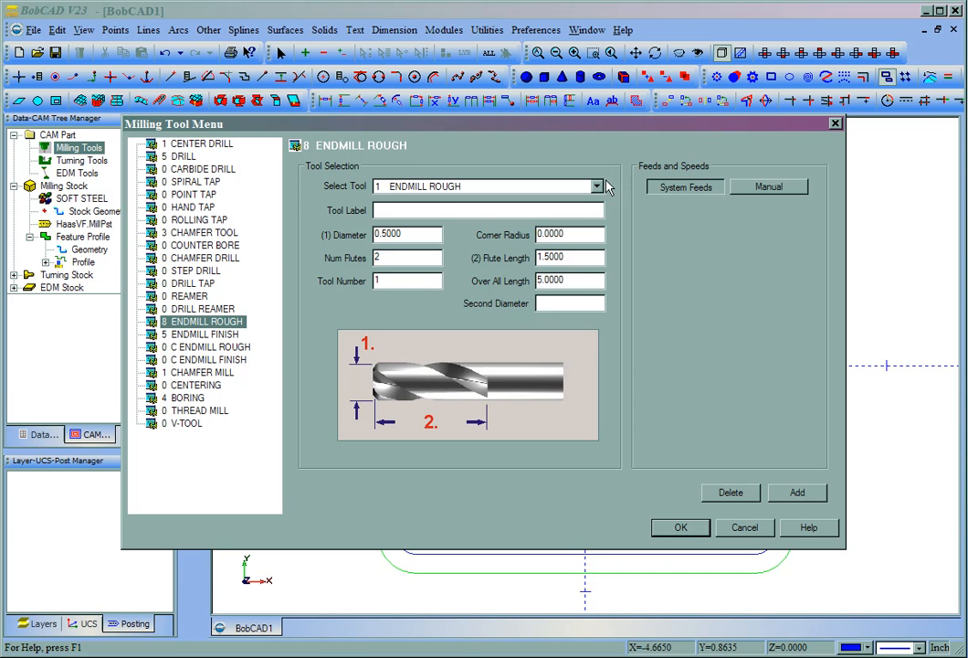
{"action": "left_click", "coordinate": [597, 186]}
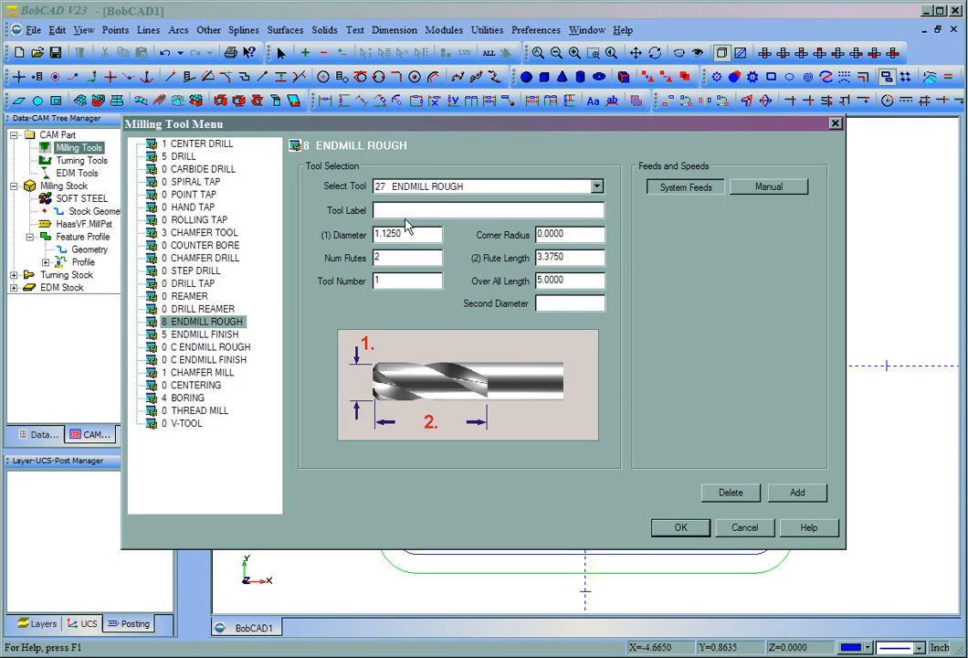
{"action": "type", "text": "1.125"}
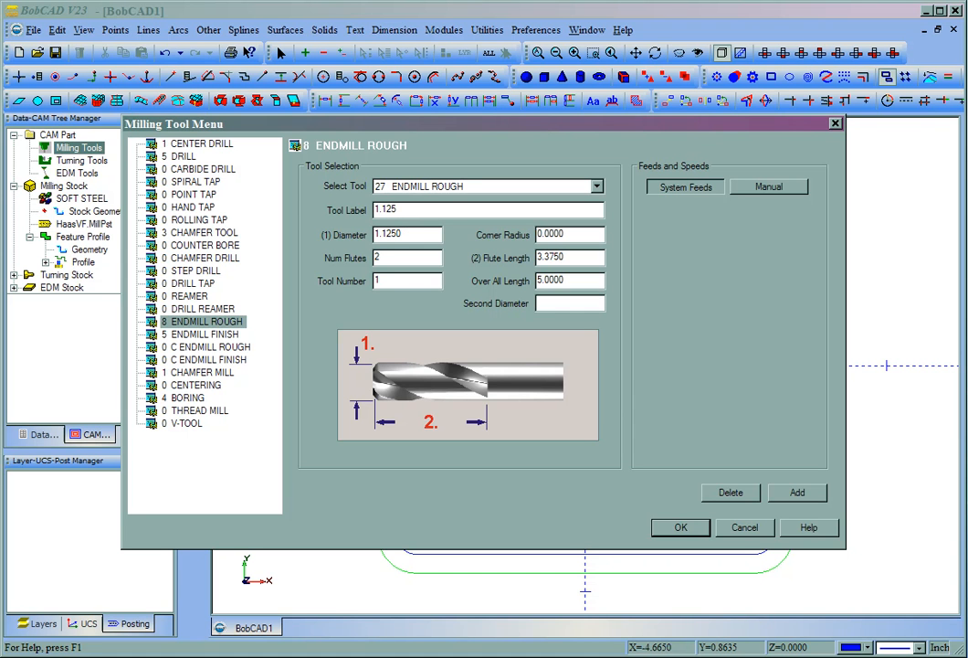
{"action": "type", "text": "Diam"}
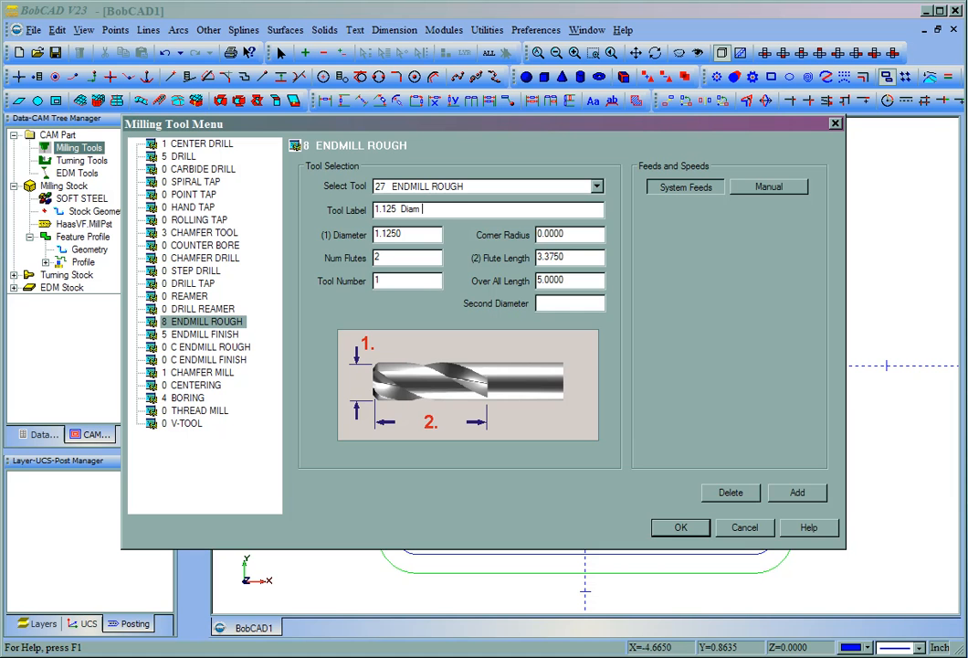
{"action": "type", "text": "Carbide Insert"}
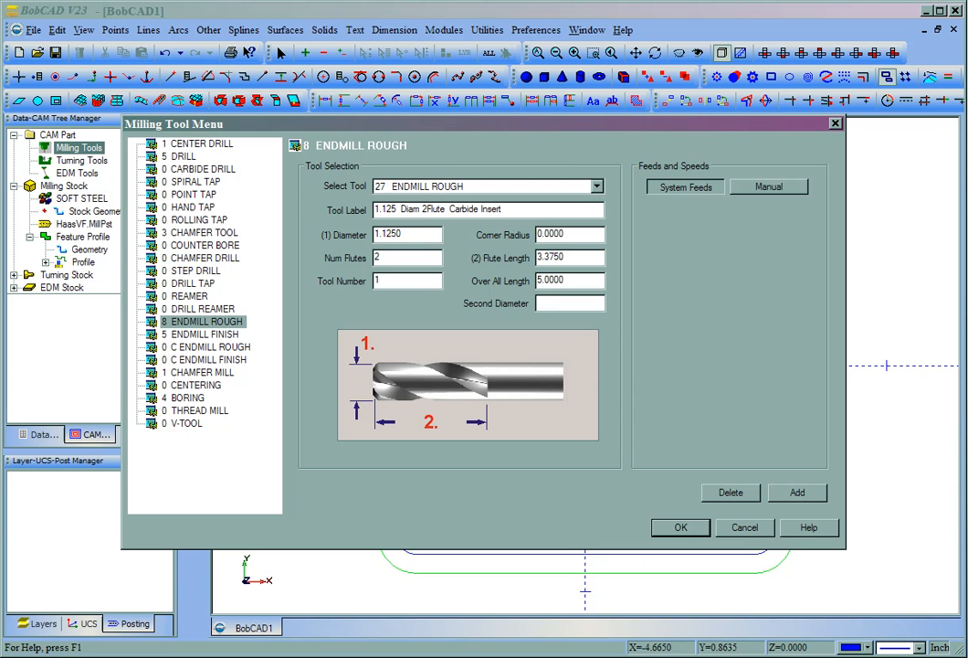
{"action": "mouse_move", "coordinate": [609, 566]}
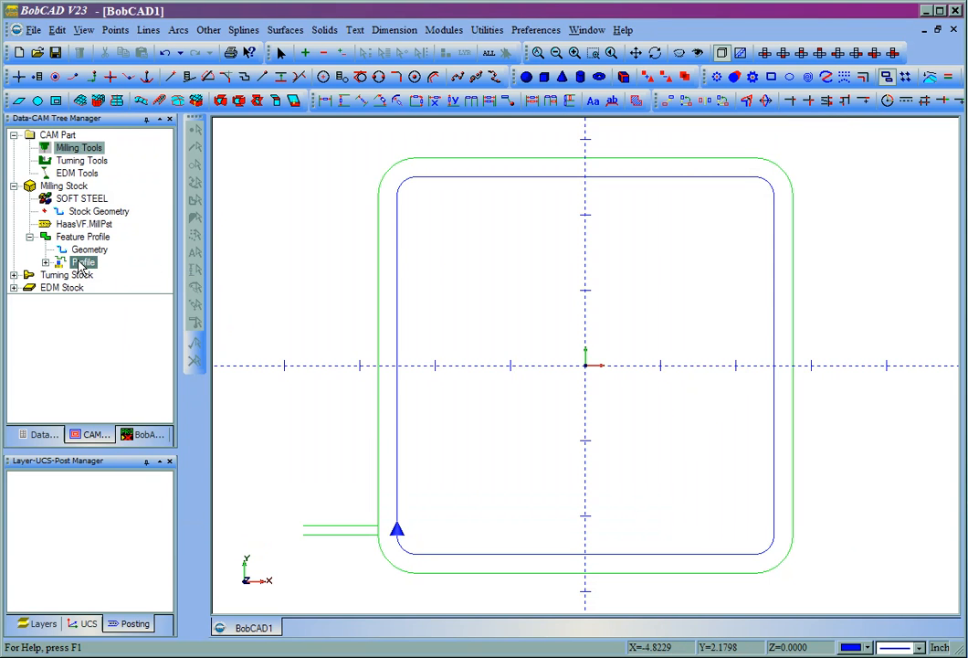
{"action": "double_click", "coordinate": [83, 262]}
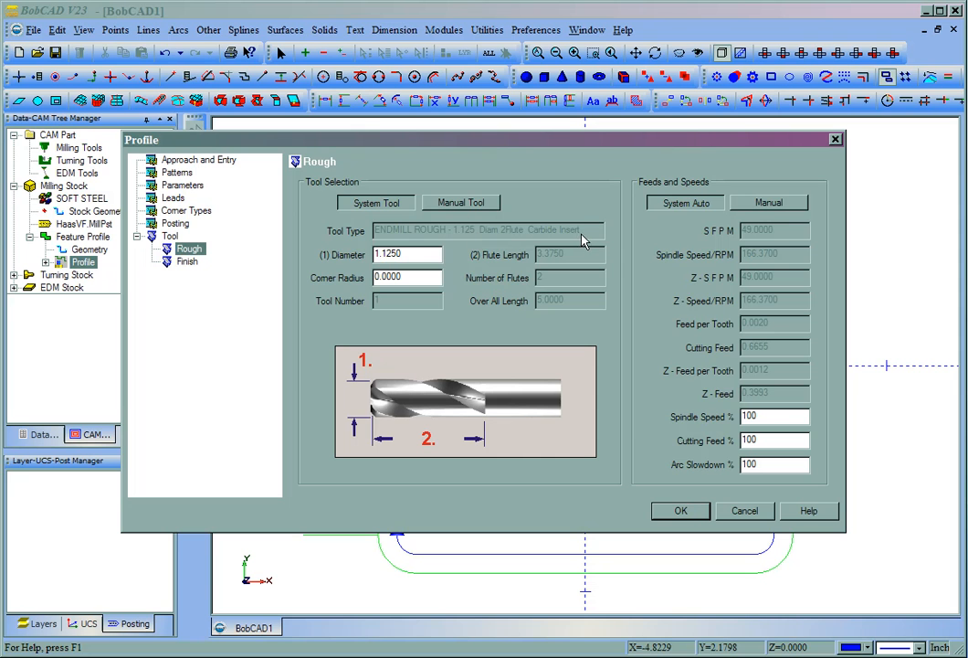
{"action": "mouse_move", "coordinate": [455, 235]}
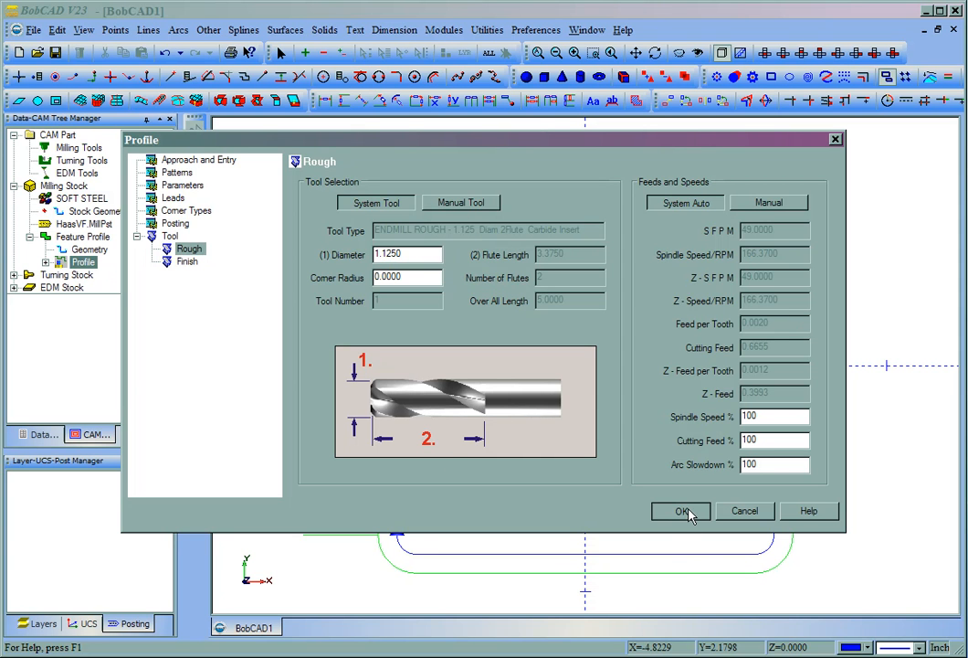
{"action": "left_click", "coordinate": [680, 511]}
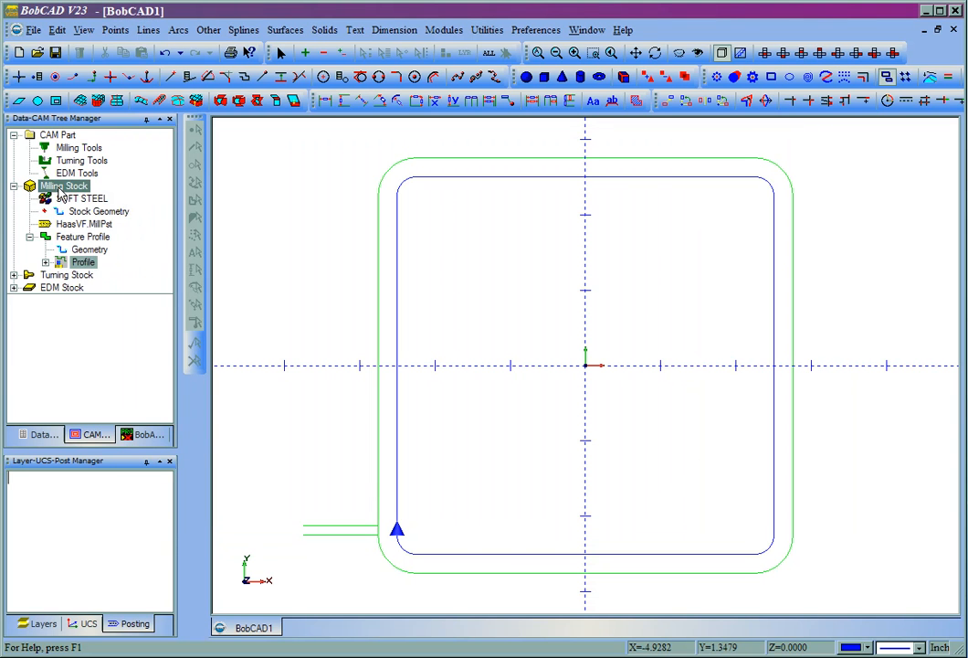
Step: Create a new profile feature on Milling Stock with a 1.125 diameter rough tool
{"action": "right_click", "coordinate": [64, 186]}
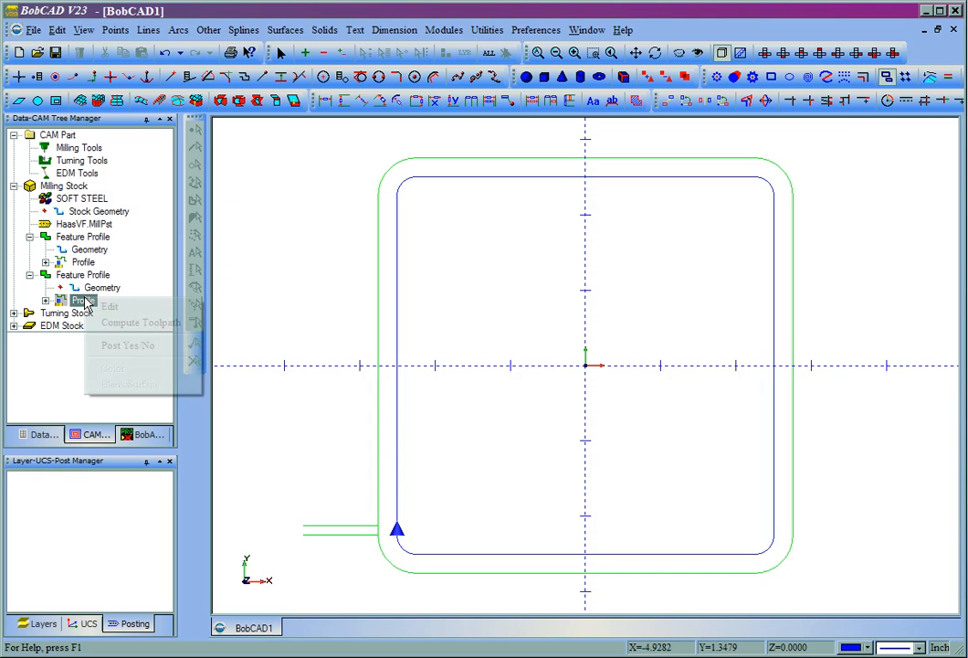
{"action": "left_click", "coordinate": [109, 306]}
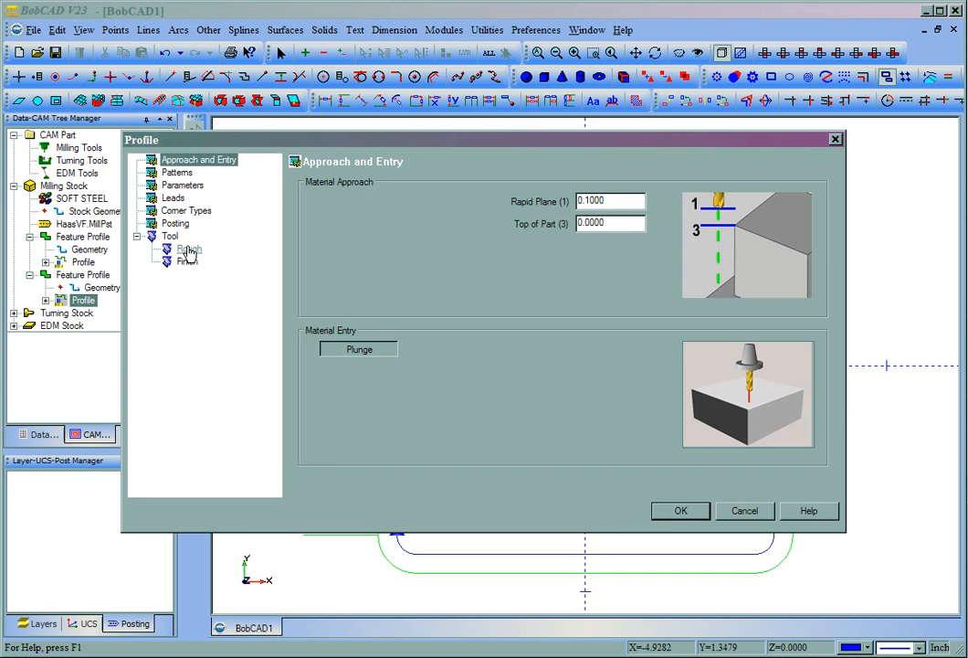
{"action": "left_click", "coordinate": [189, 249]}
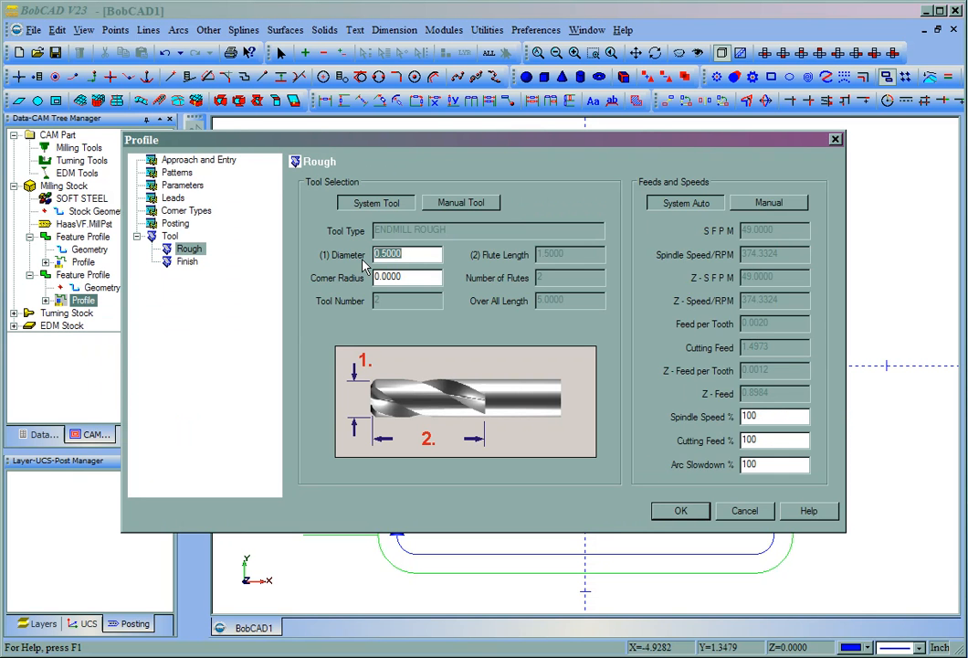
{"action": "type", "text": "1.125"}
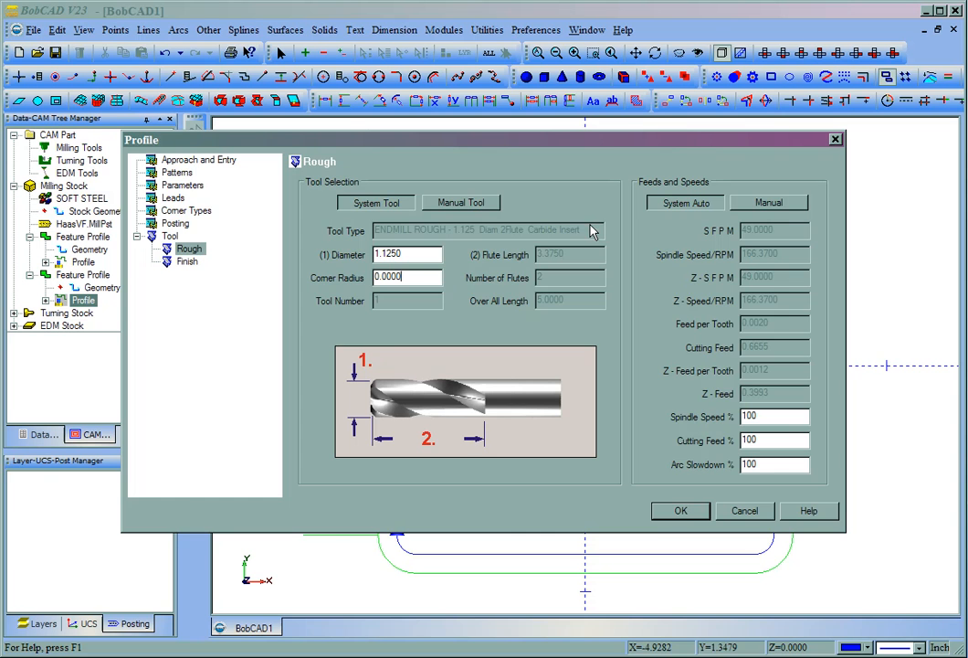
{"action": "left_click", "coordinate": [681, 510]}
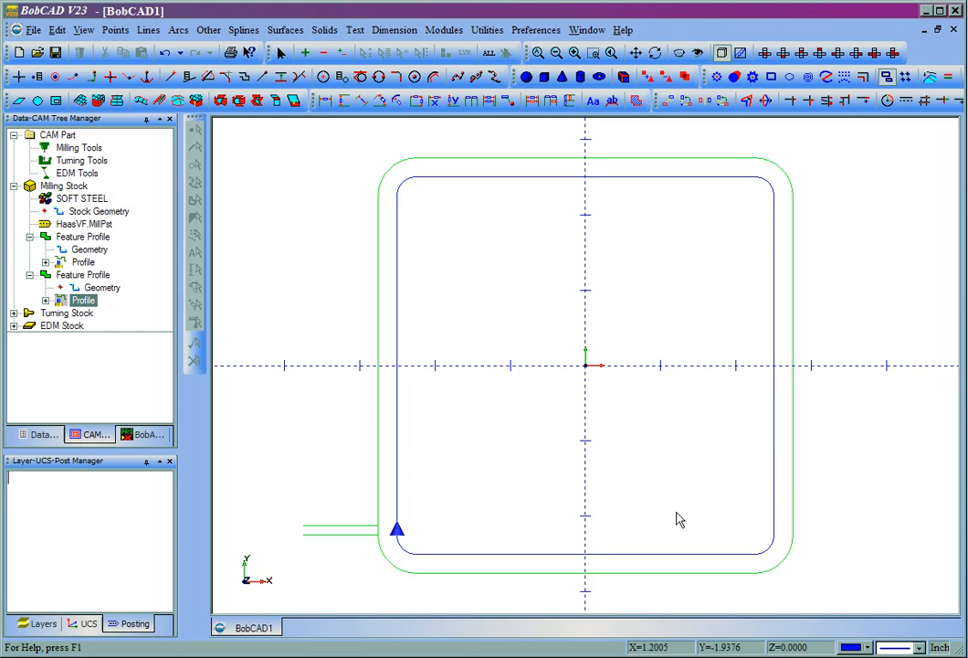
{"action": "mouse_move", "coordinate": [677, 518]}
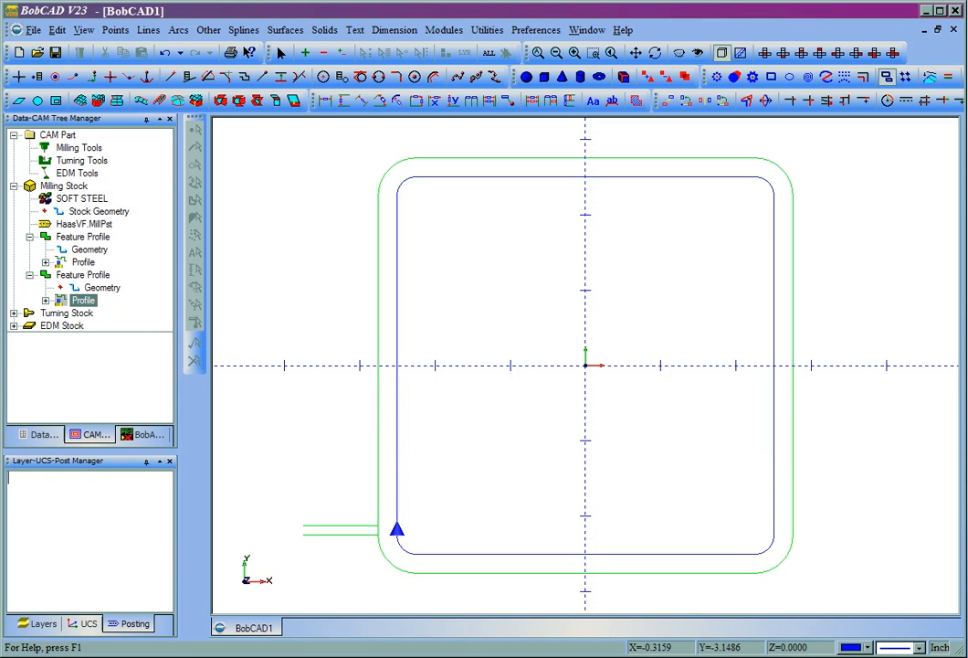